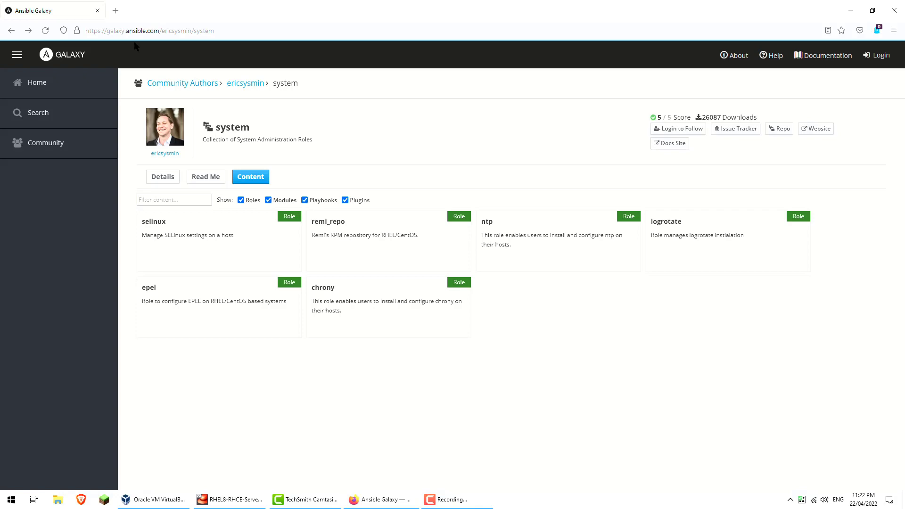
- Return to the Galaxy home page via the logo and dismiss the extension announcement
left_click(36, 82)
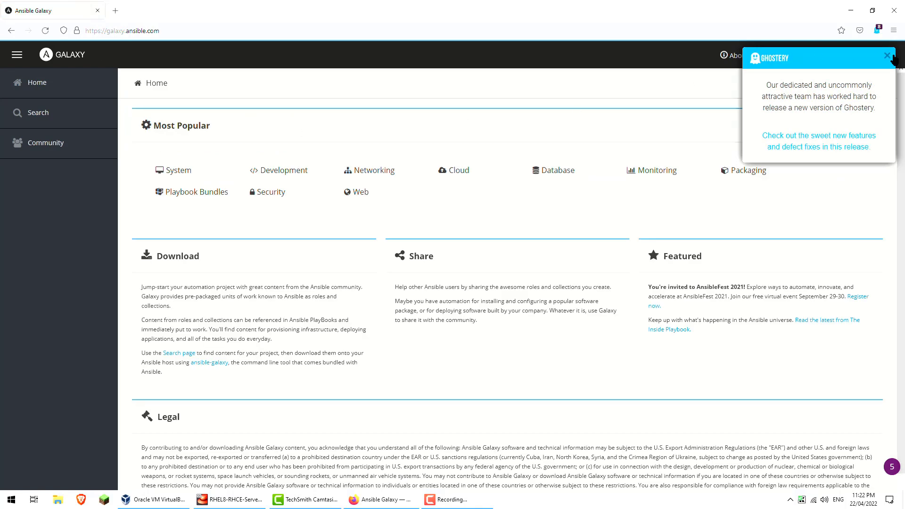
left_click(887, 56)
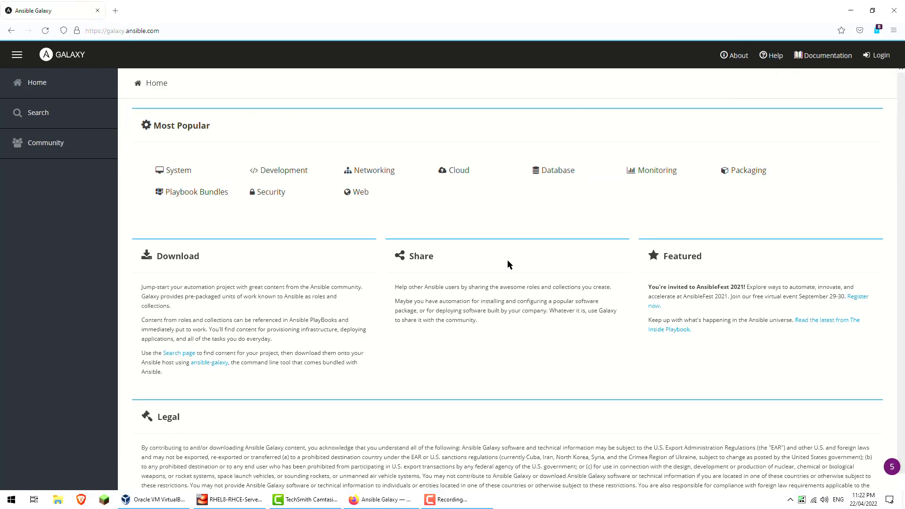
mouse_move(240, 180)
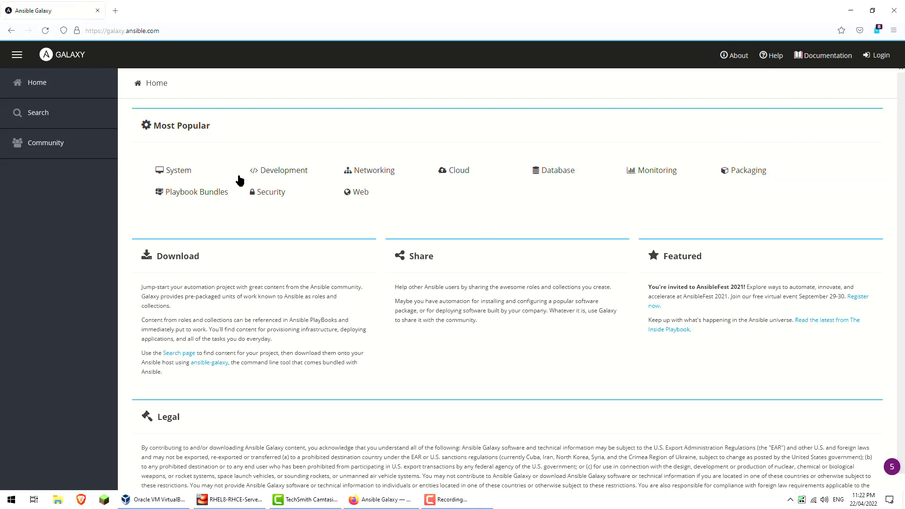
mouse_move(202, 192)
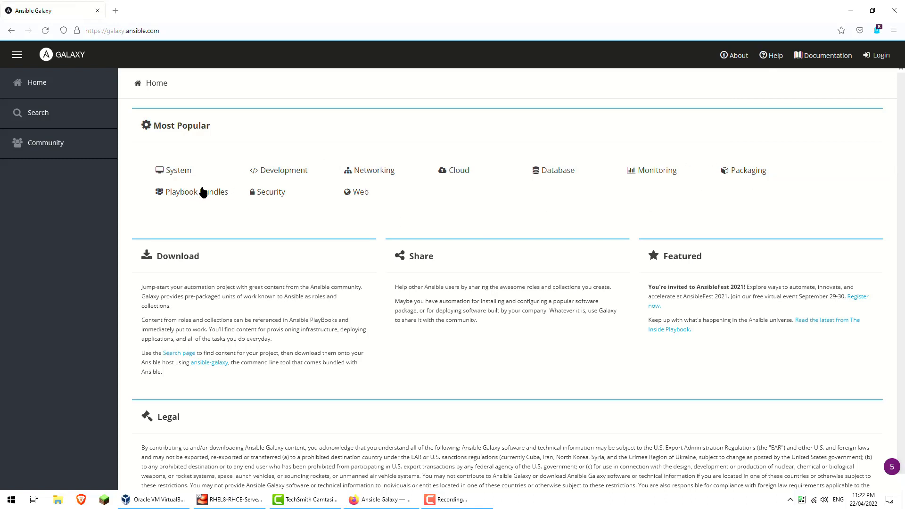
mouse_move(552, 178)
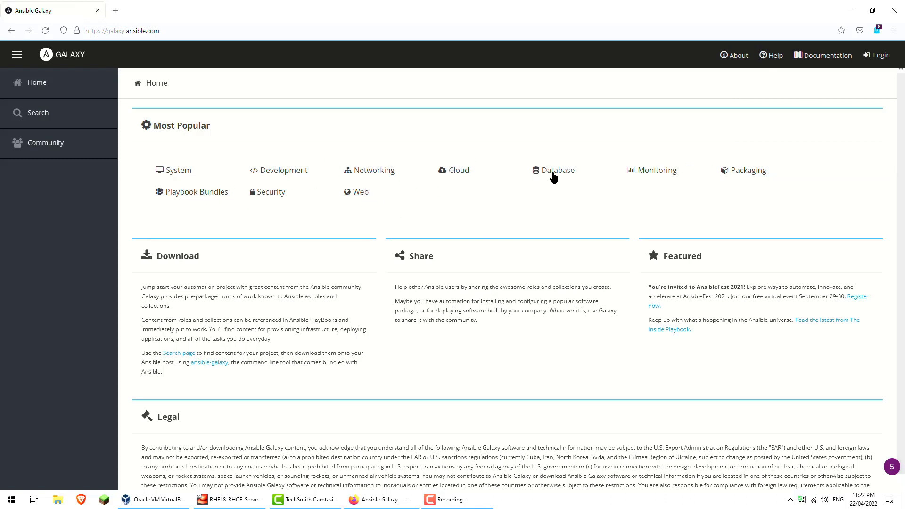
mouse_move(333, 206)
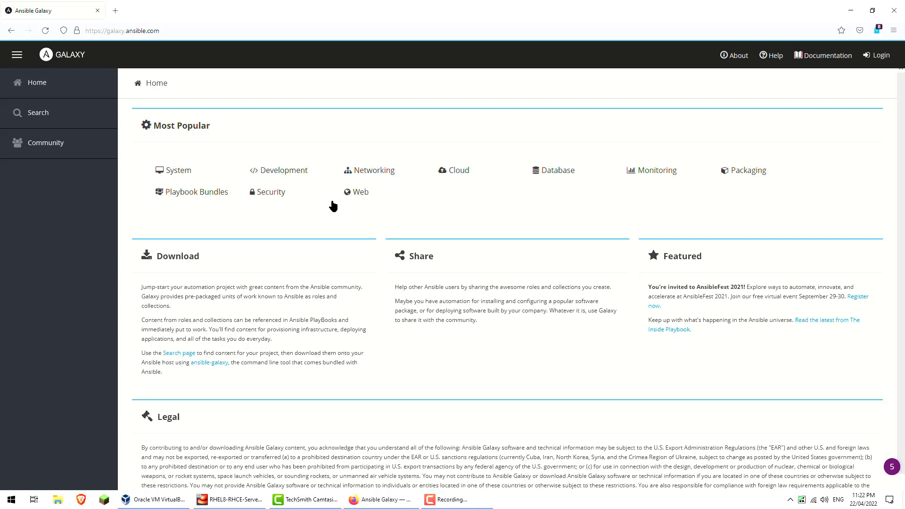
mouse_move(186, 184)
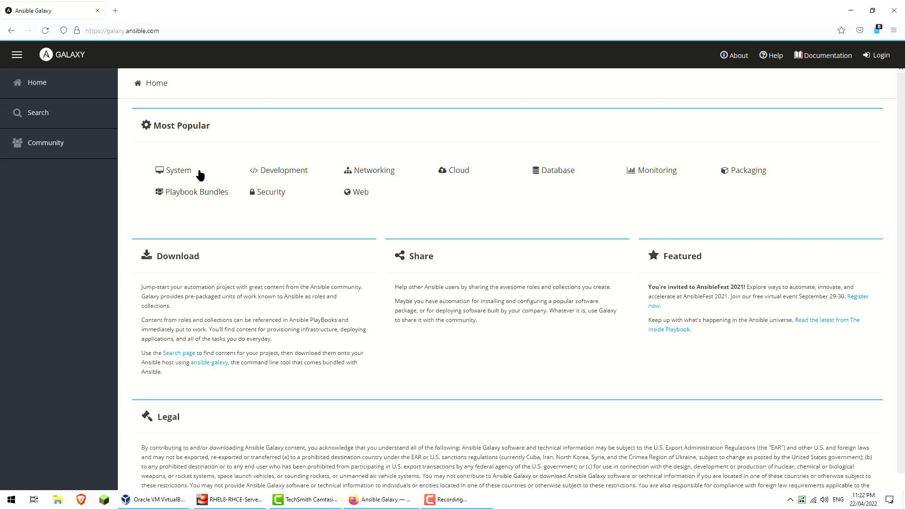
left_click(178, 169)
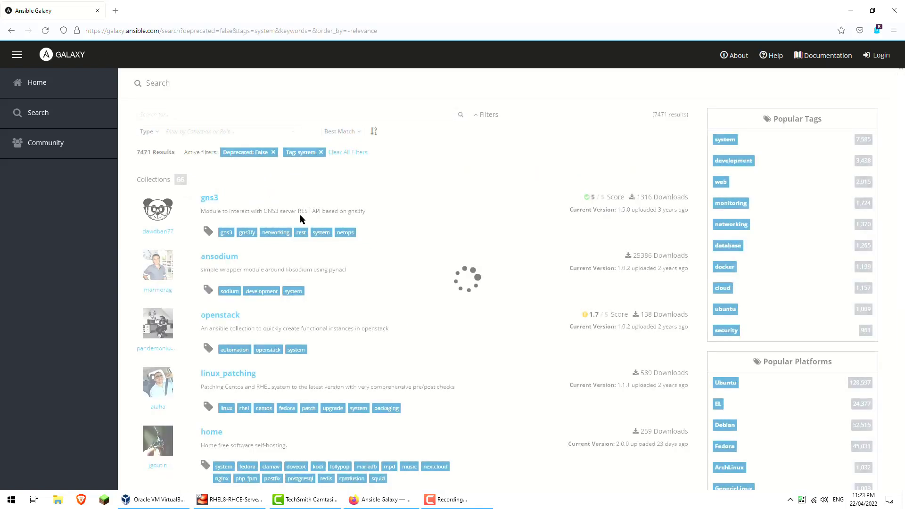
scroll("down", 3)
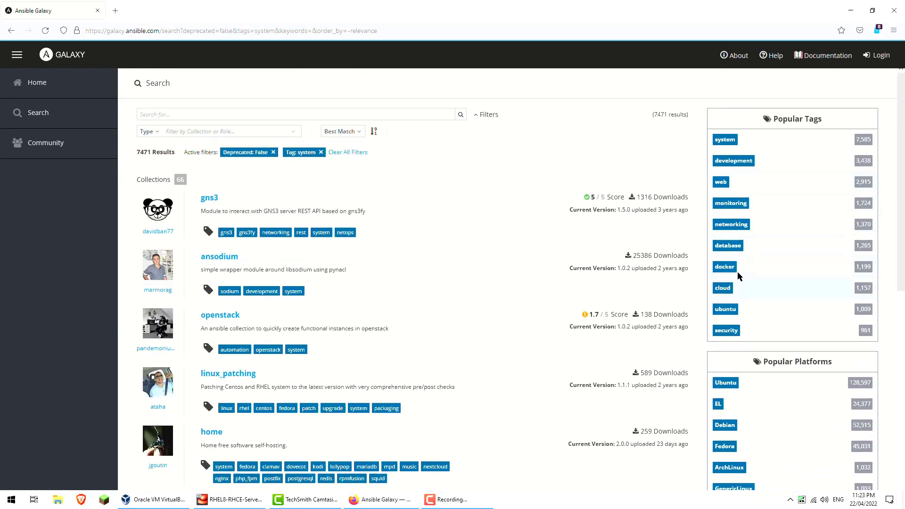
left_click(724, 266)
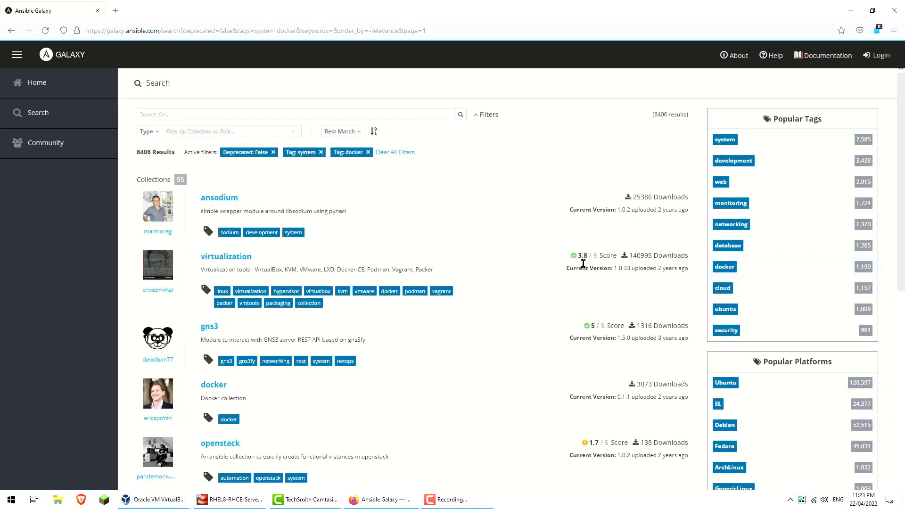
scroll("down", 3)
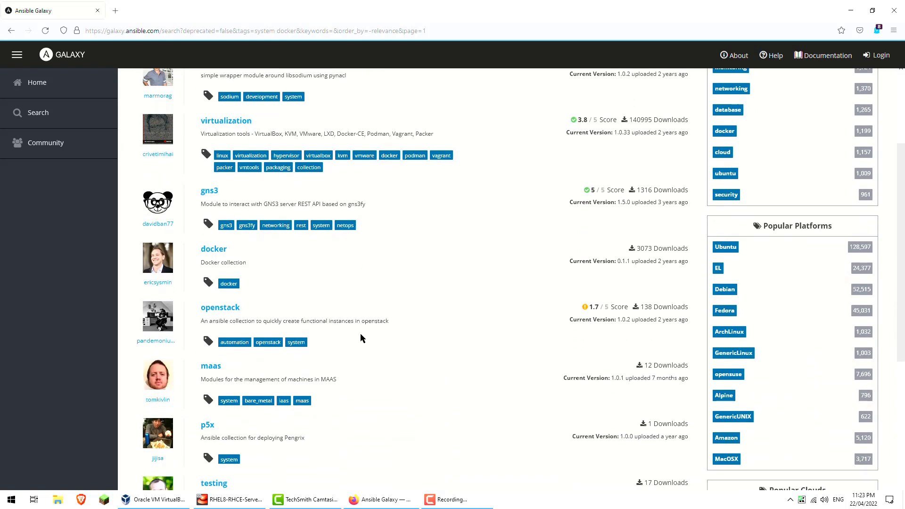
left_click(37, 82)
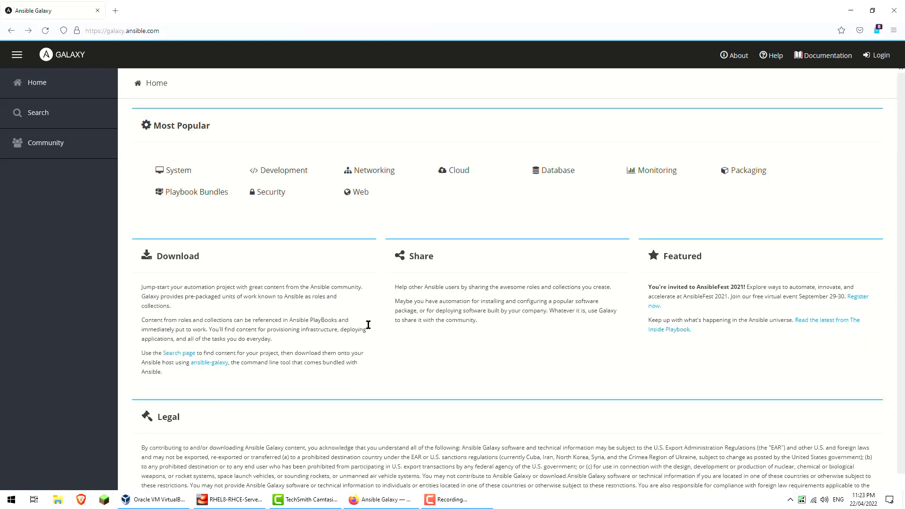
mouse_move(390, 199)
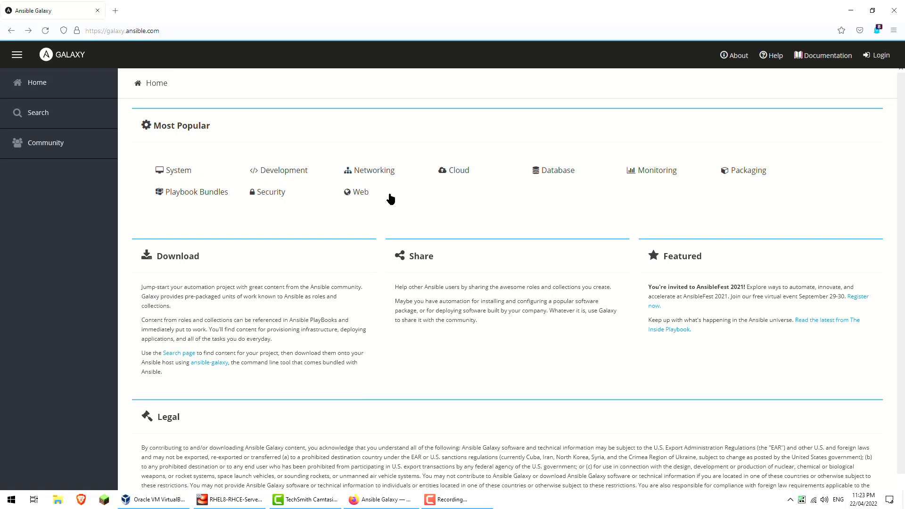
mouse_move(277, 201)
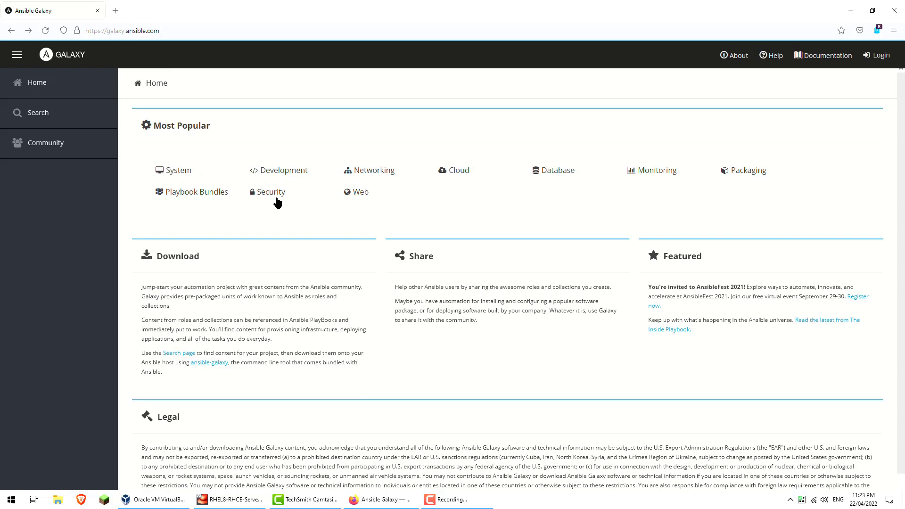
left_click(270, 191)
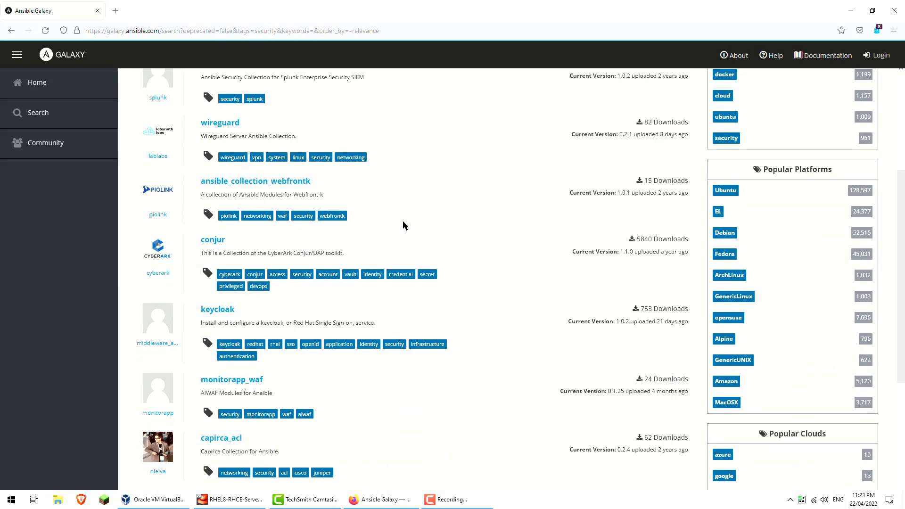
left_click(36, 82)
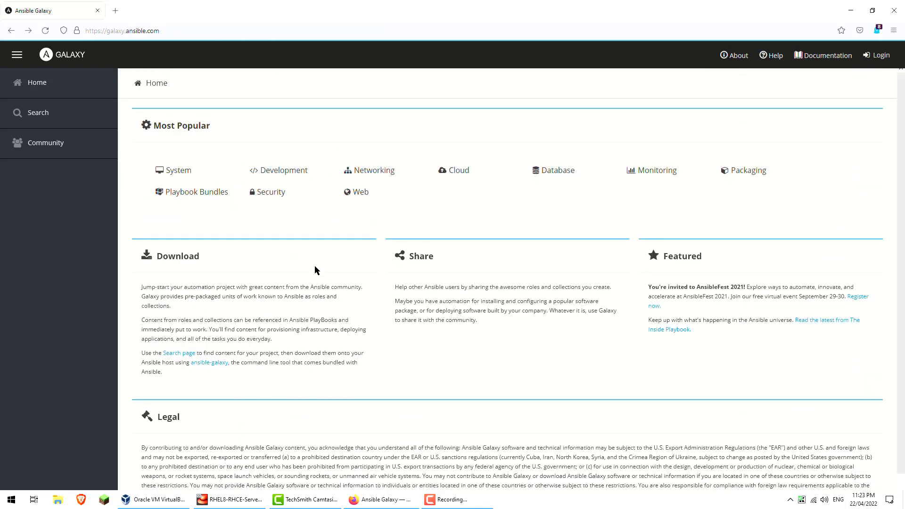
- Search Galaxy collections for the keyword 'chrony'
left_click(37, 112)
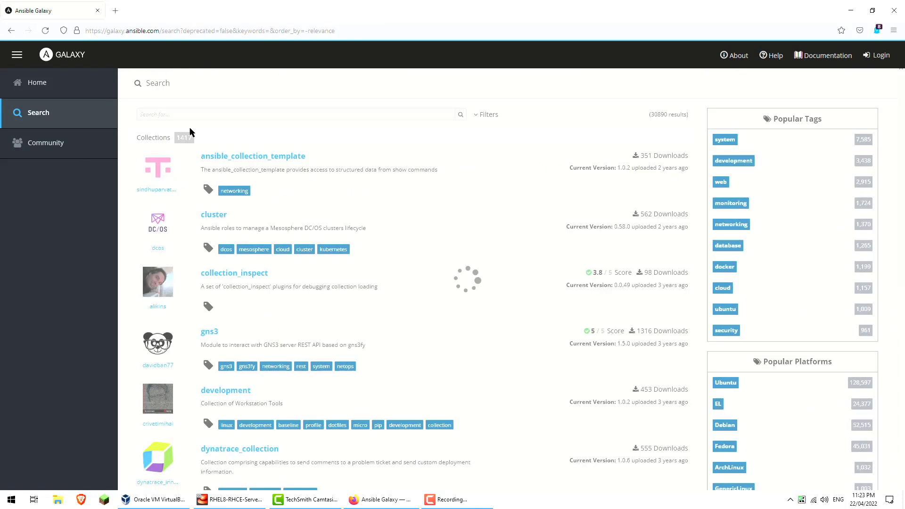
type("c")
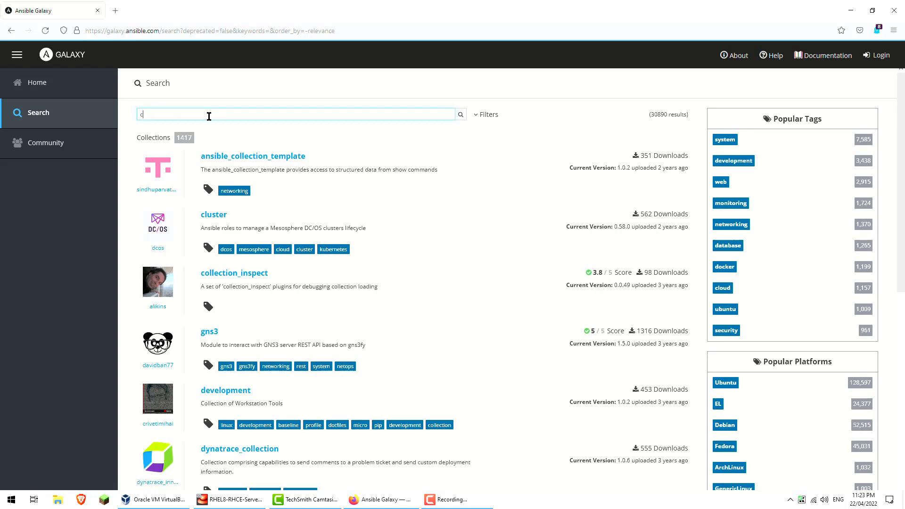
type("hrony")
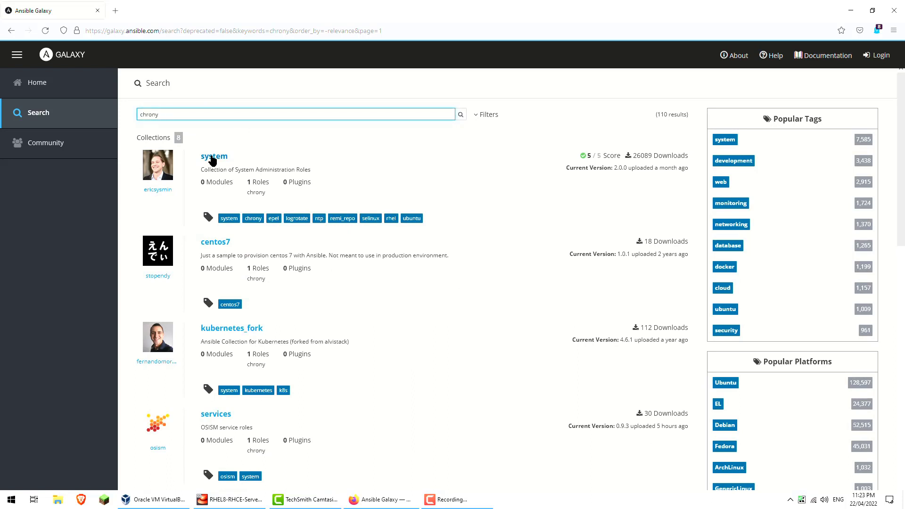
- Open the ericsysmin 'system' collection result and highlight its download count
left_click(214, 156)
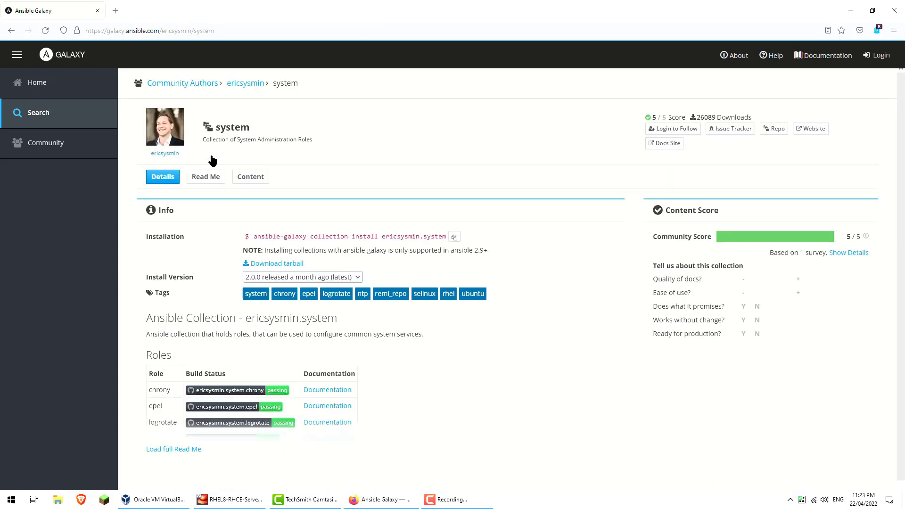
mouse_move(368, 236)
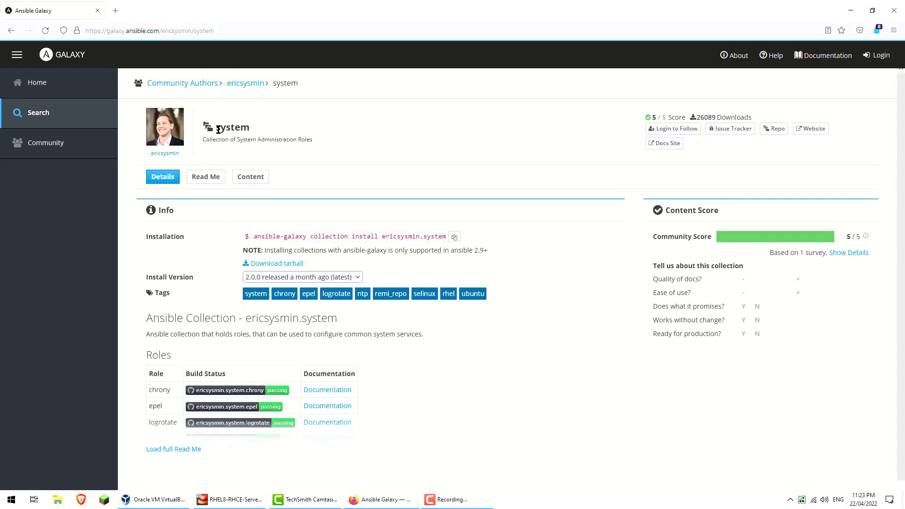
mouse_move(262, 168)
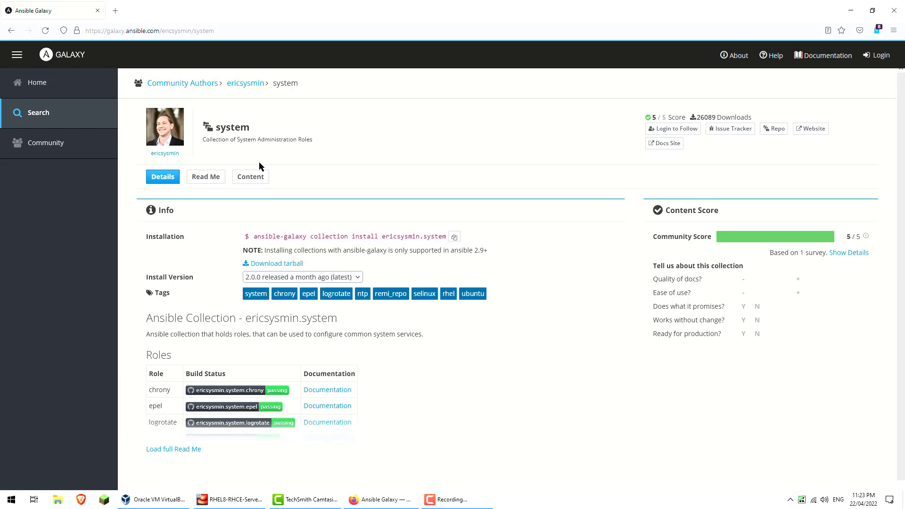
double_click(705, 117)
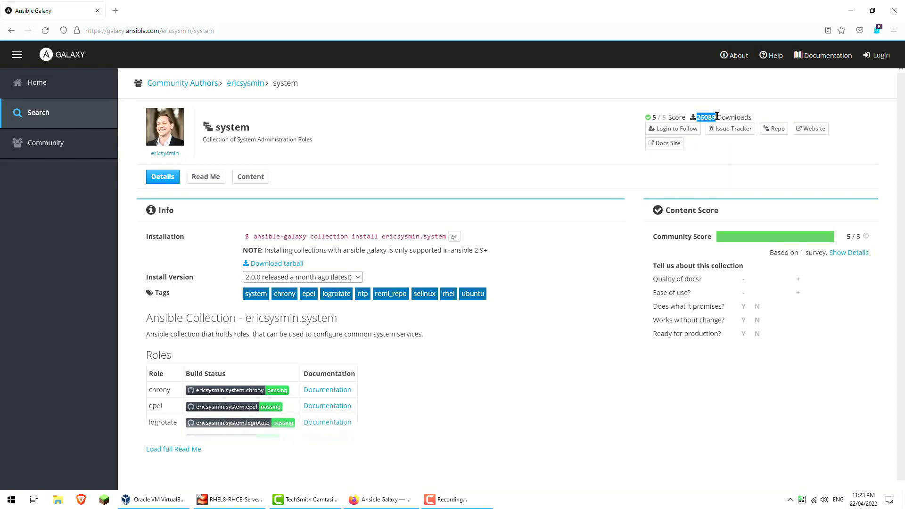
mouse_move(662, 117)
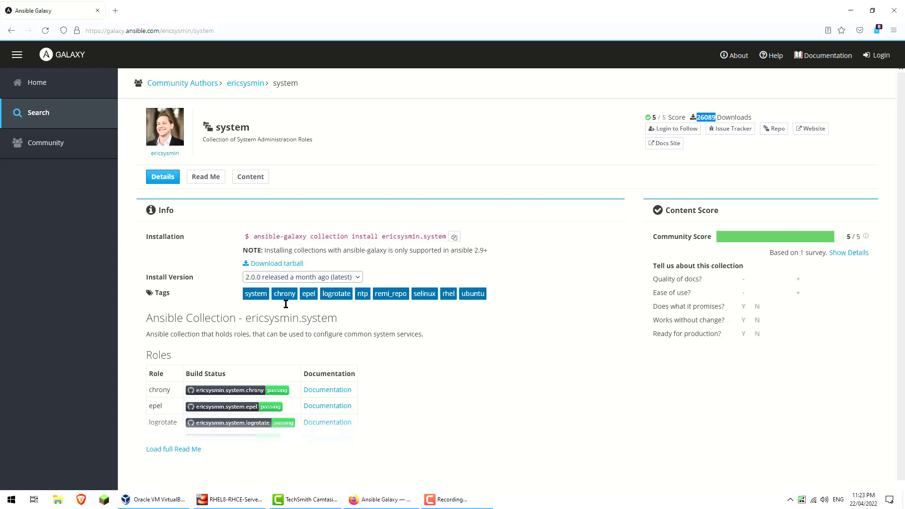
left_click(206, 156)
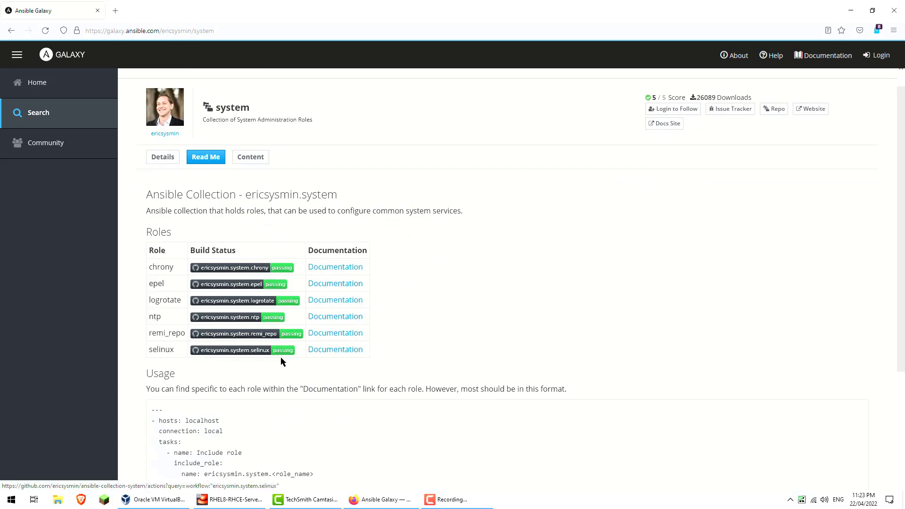
scroll("down", 3)
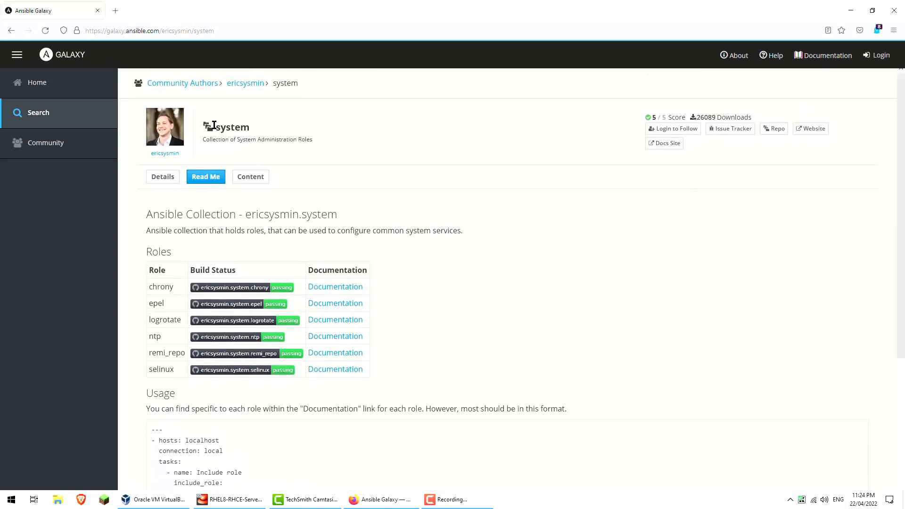
double_click(232, 127)
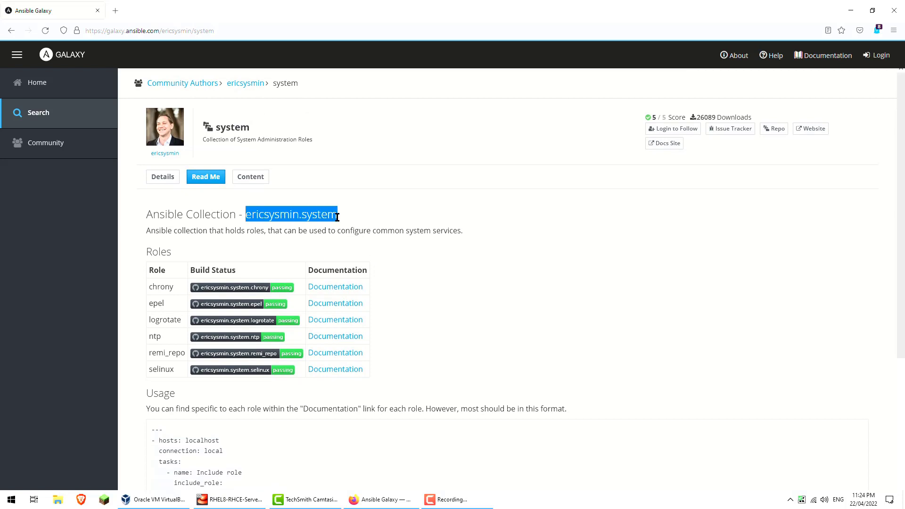
scroll("down", 3)
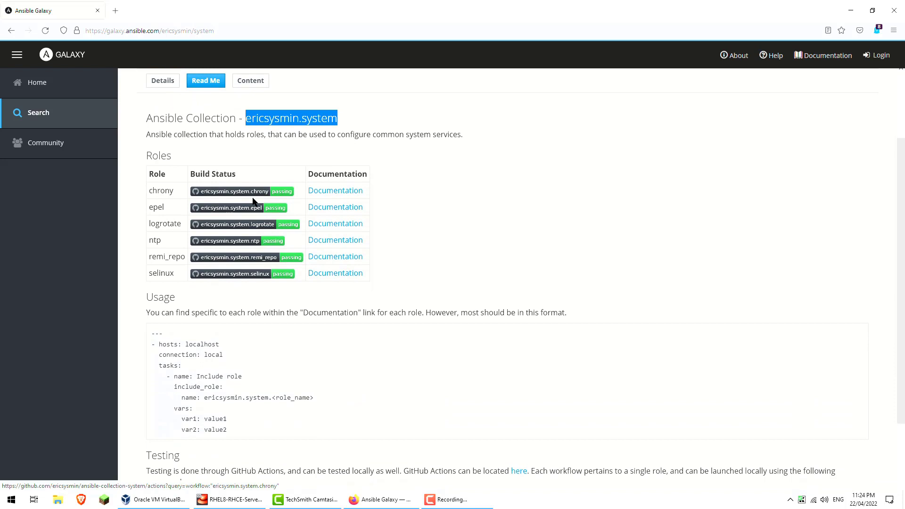
mouse_move(247, 267)
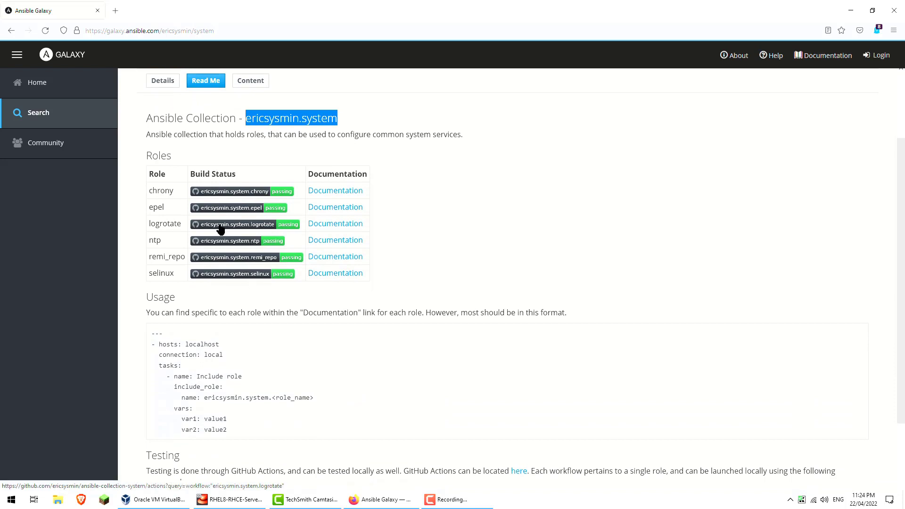
mouse_move(175, 220)
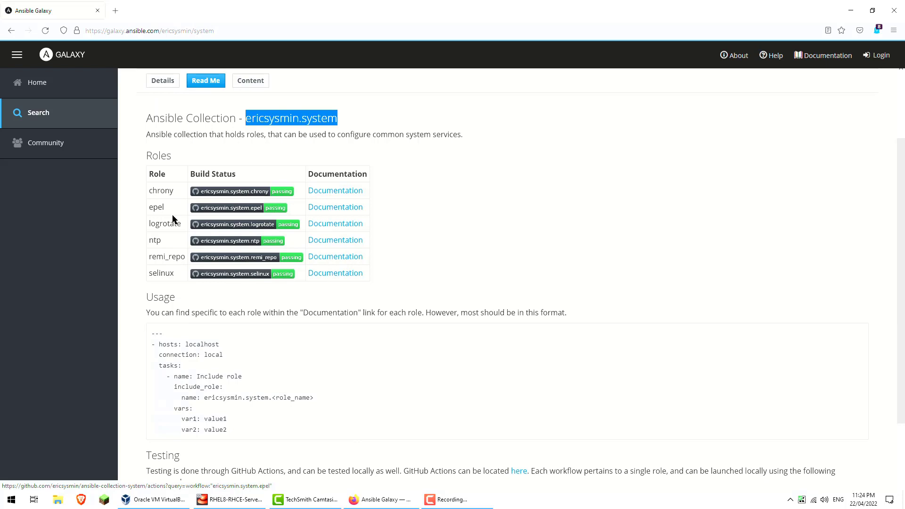
mouse_move(185, 235)
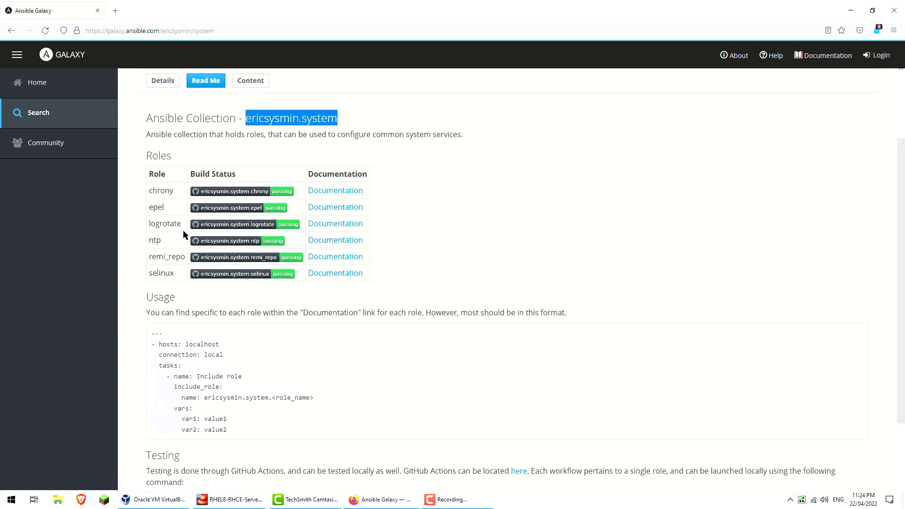
mouse_move(180, 275)
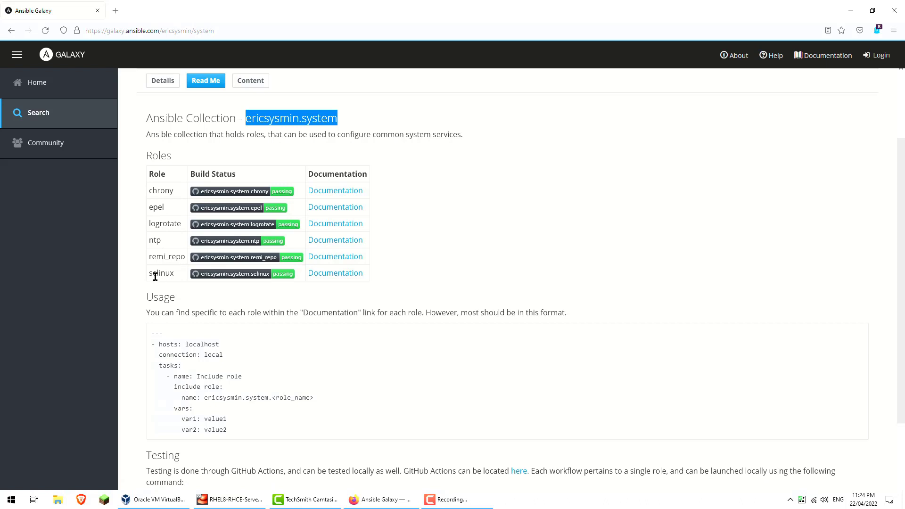
mouse_move(348, 283)
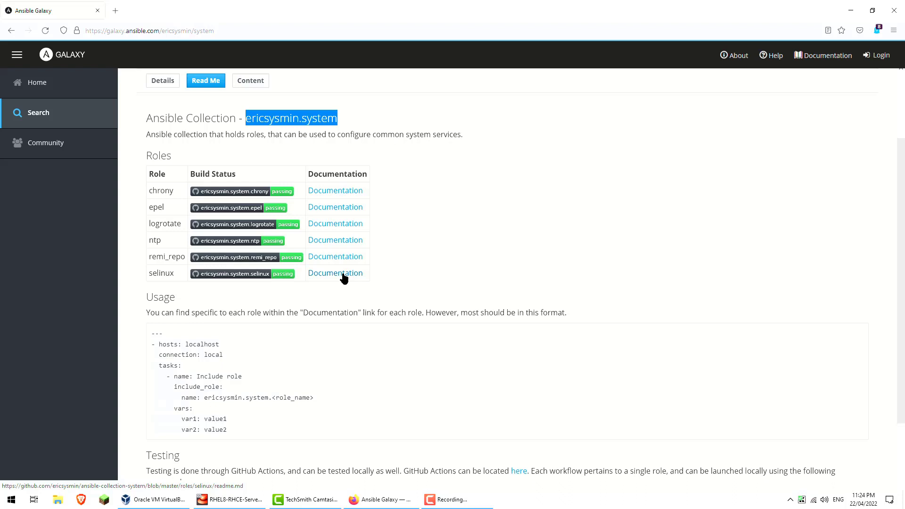
- Reach the ansible-collection-system repository root from a role's Documentation link and enter roles
left_click(335, 274)
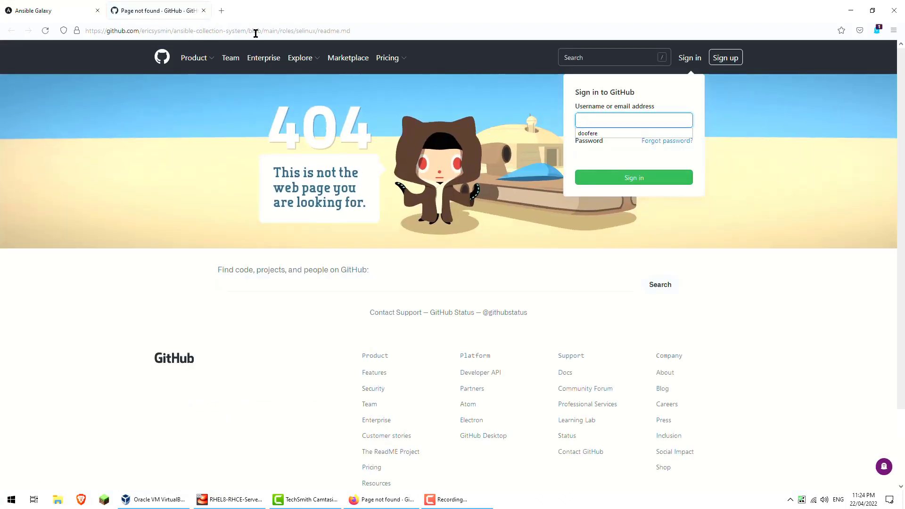
left_click(231, 31)
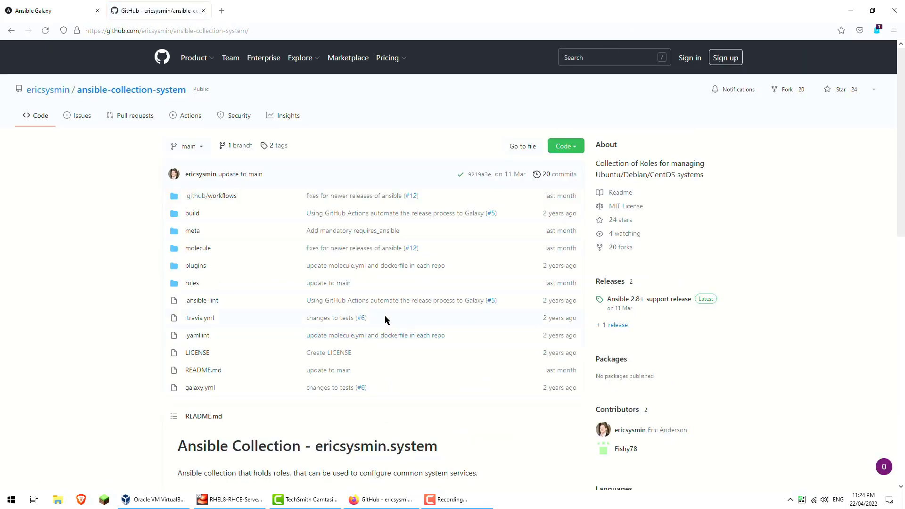
scroll("down", 3)
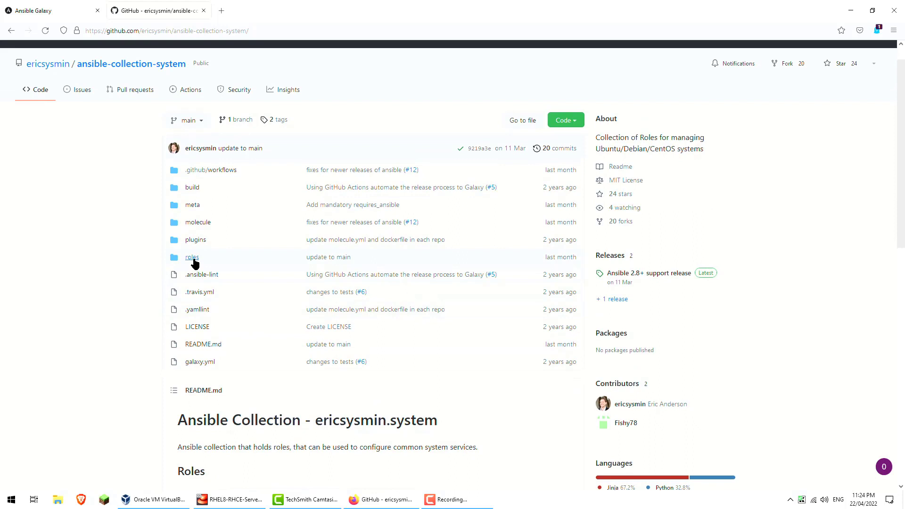
left_click(191, 256)
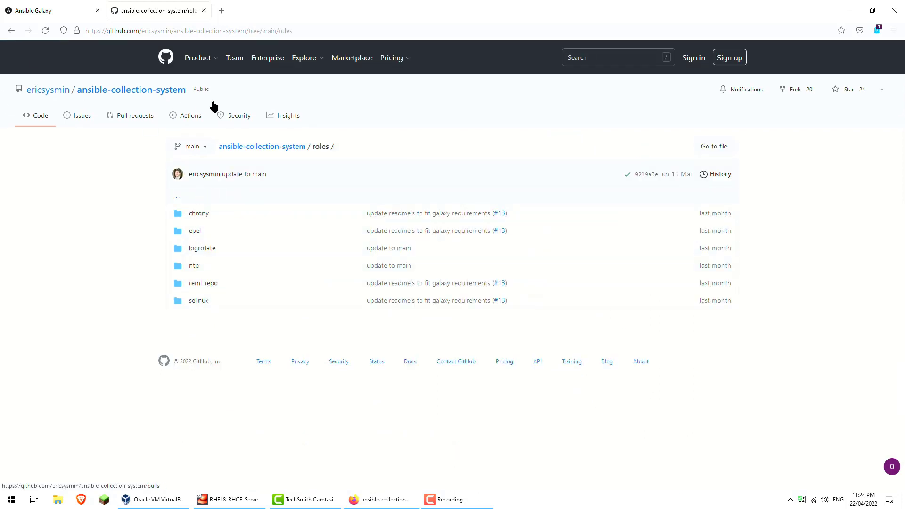
mouse_move(208, 228)
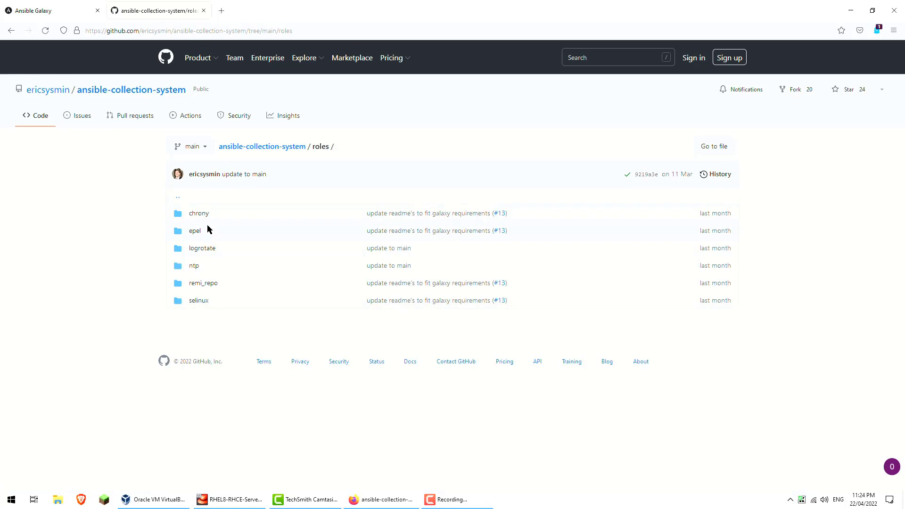
- Read the chrony role's README variables and examples, scrolling through it
left_click(199, 213)
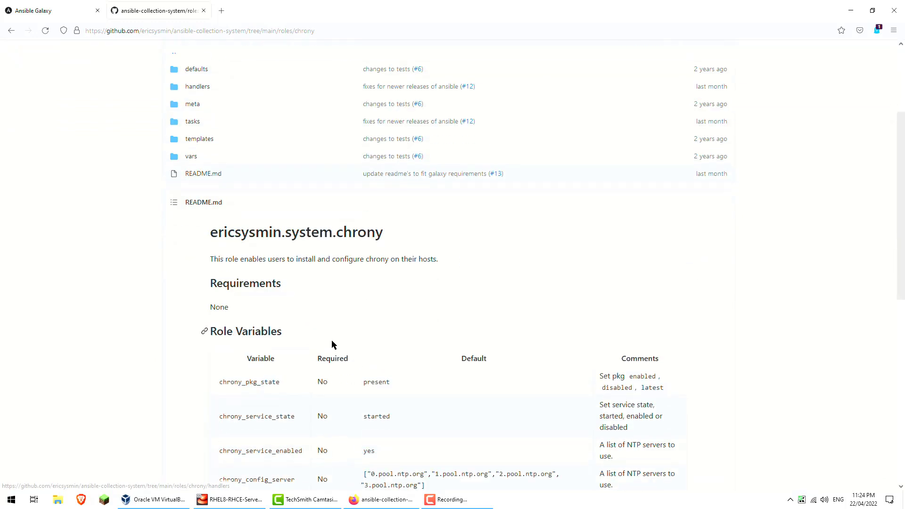
scroll("down", 3)
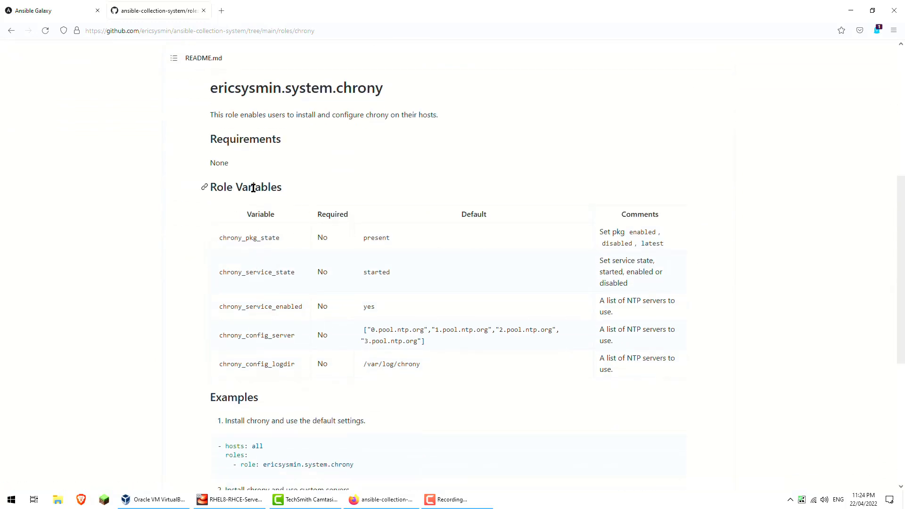
scroll("down", 3)
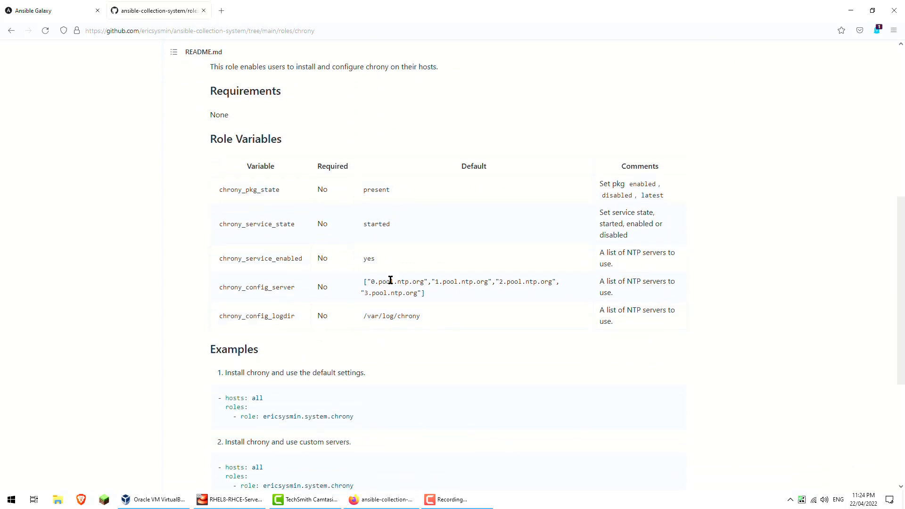
scroll("down", 3)
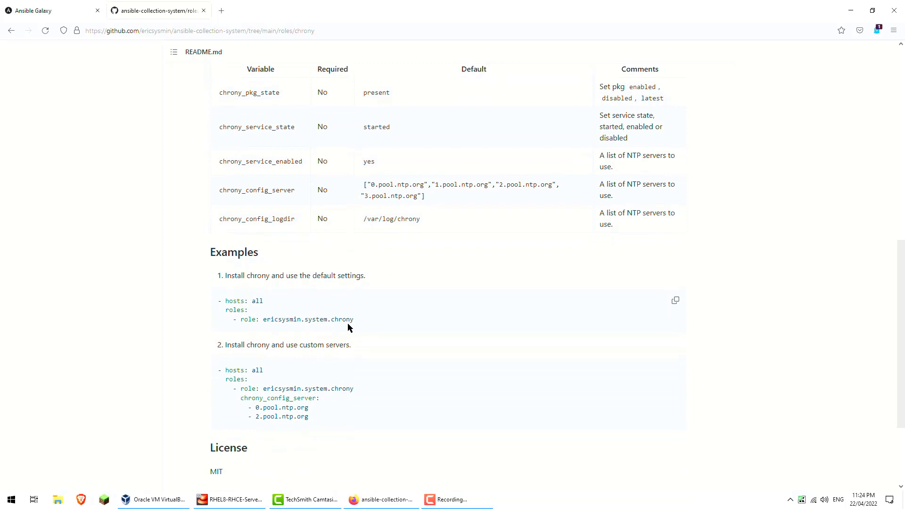
scroll("down", 3)
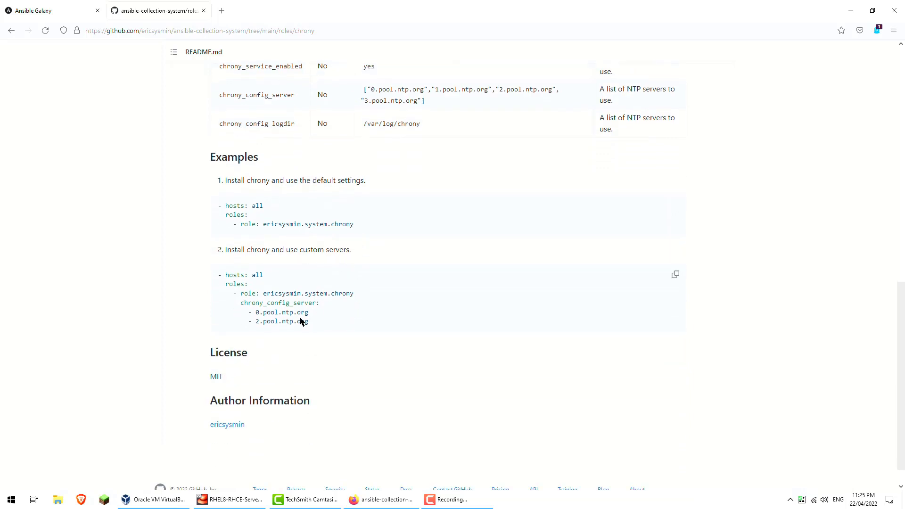
mouse_move(250, 310)
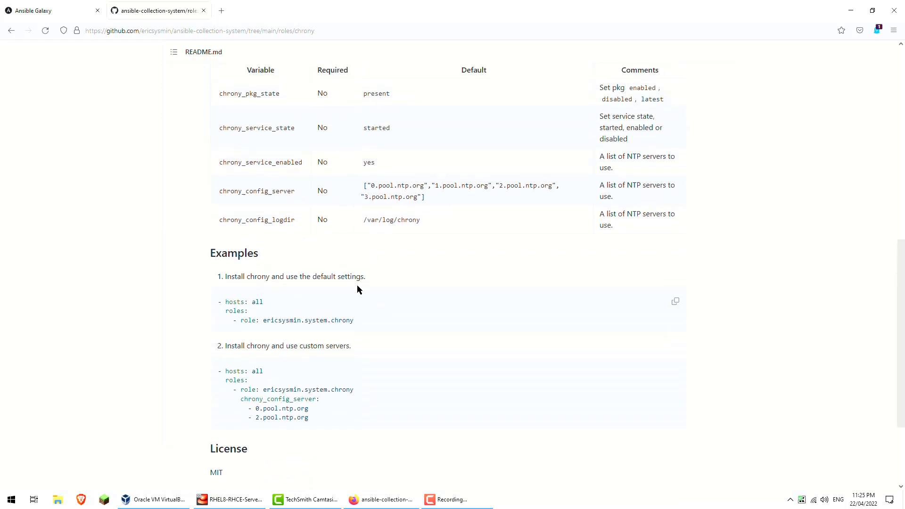
scroll("up", 3)
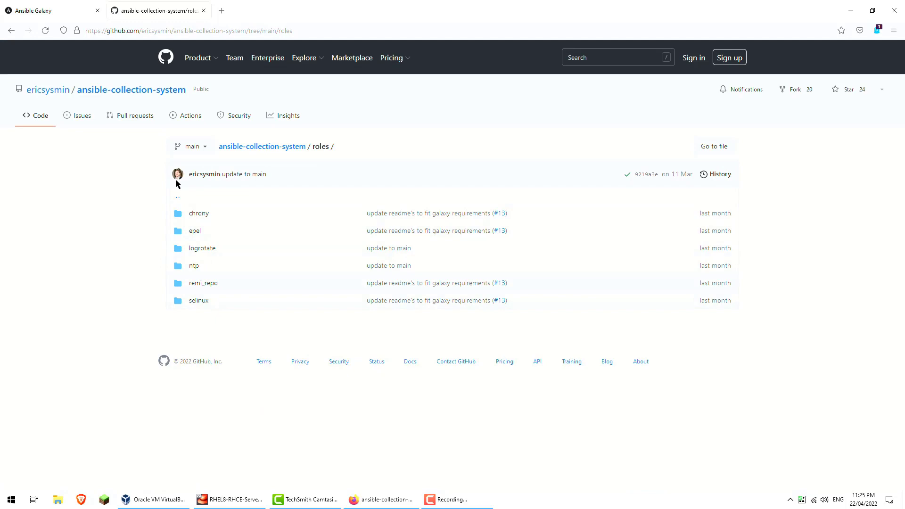
mouse_move(115, 81)
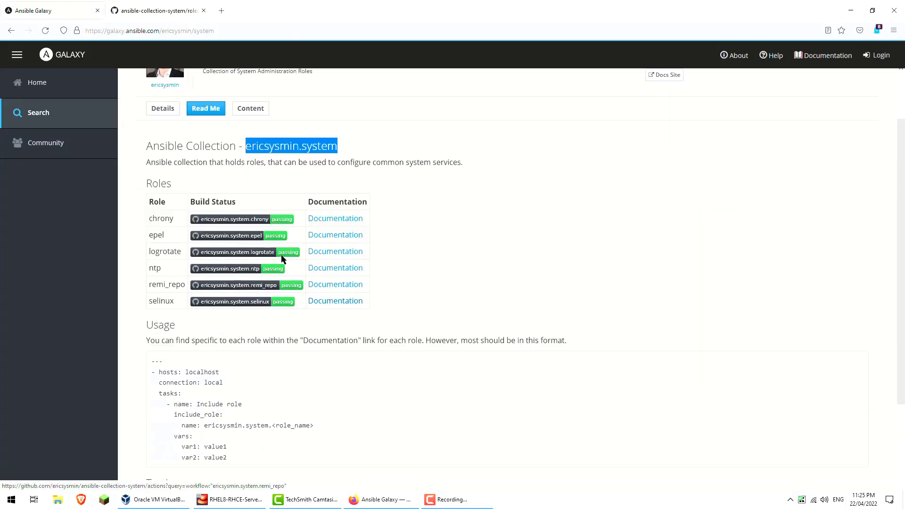
- Write 'ansible-galaxy collection install' in Terminal and paste the ericsysmin.system collection name
scroll("down", 3)
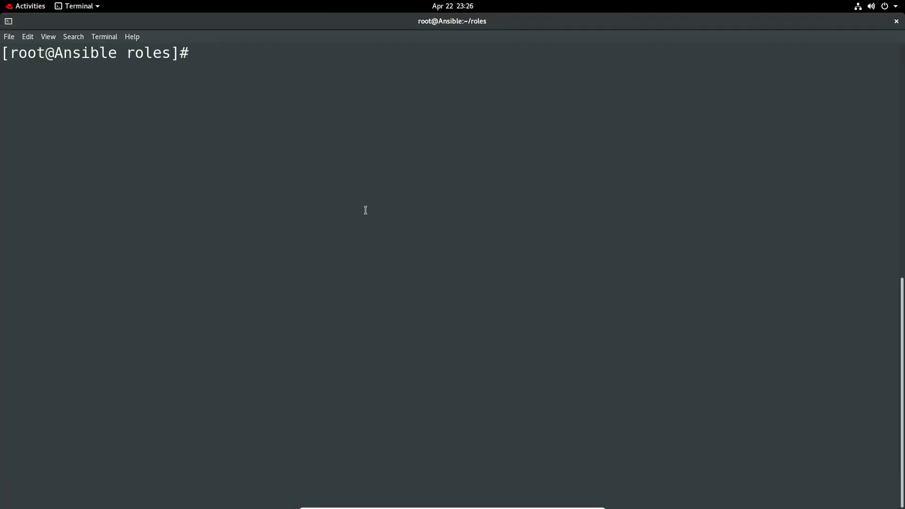
type("ansi")
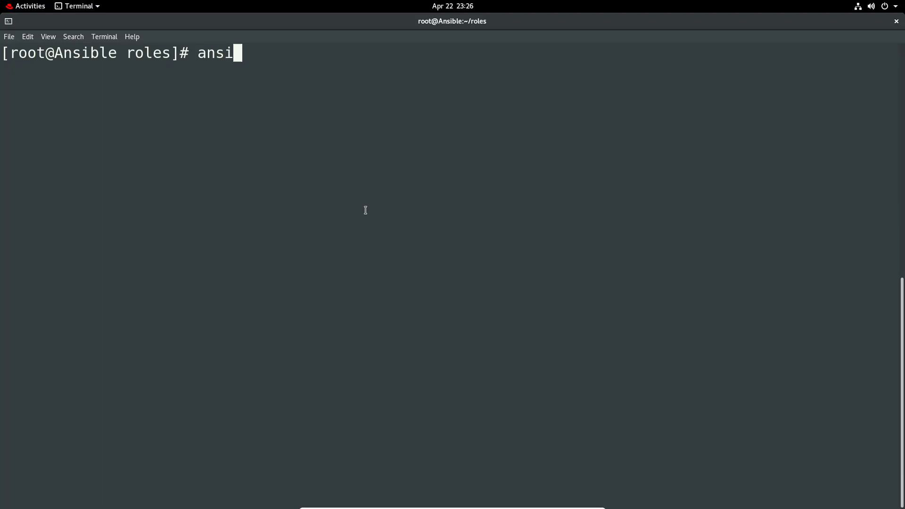
type("ble-gala")
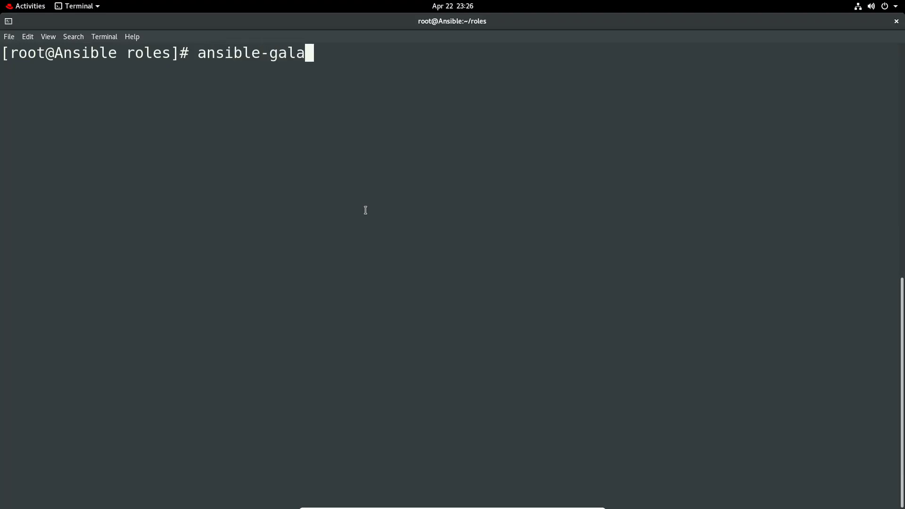
type("xy coll")
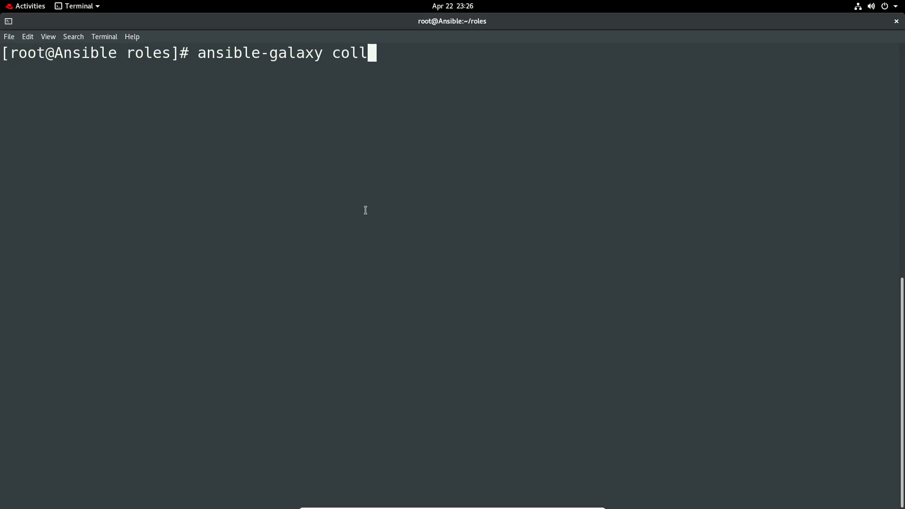
type("ection inst")
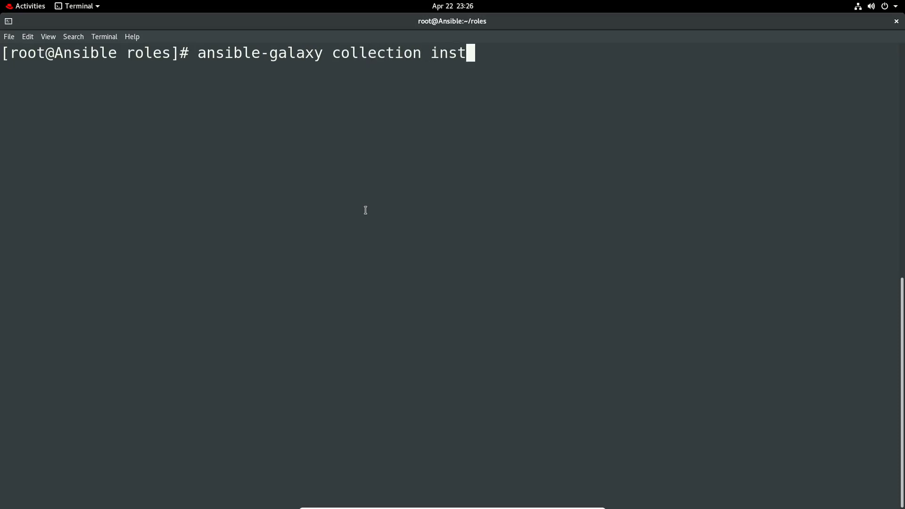
type("all")
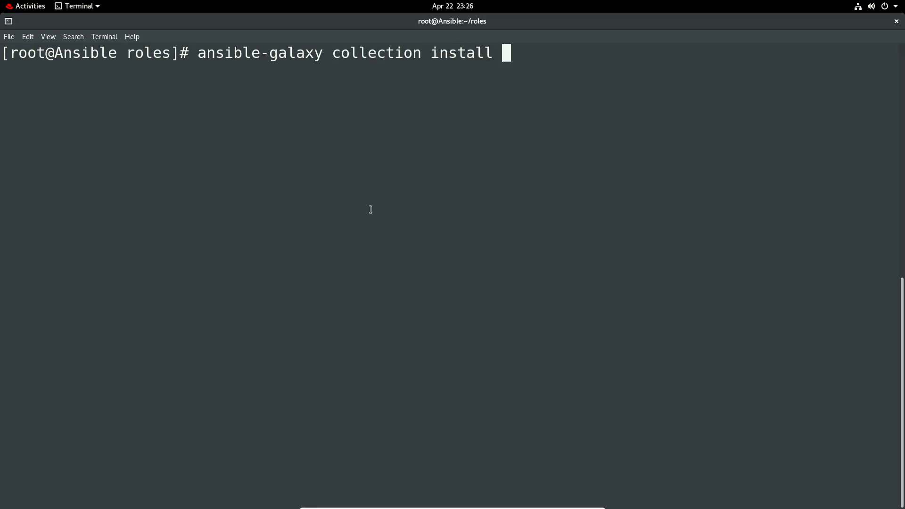
right_click(518, 124)
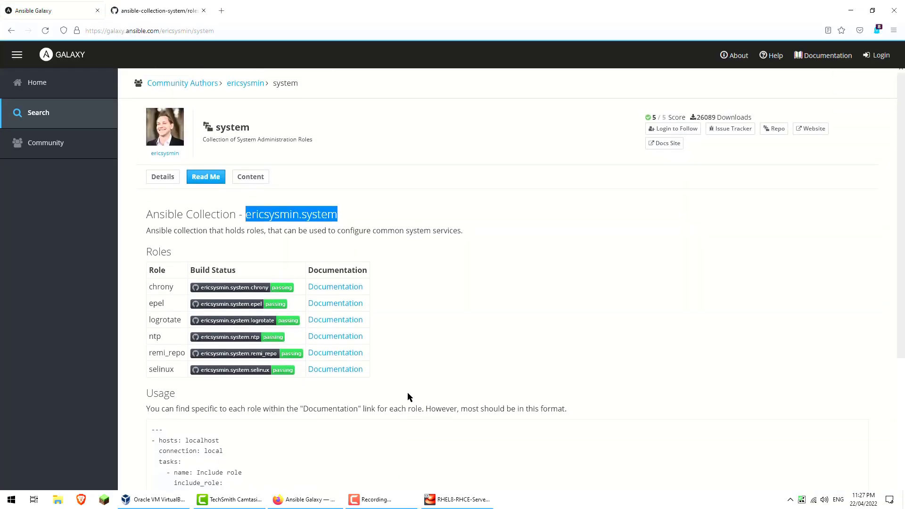
- Review the collection page, then return from Releases to the repository's main page
scroll("down", 3)
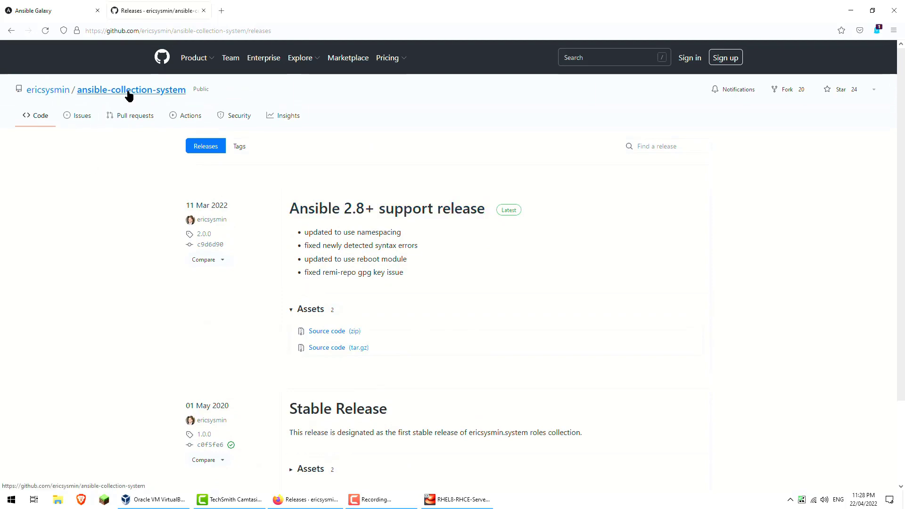
left_click(131, 90)
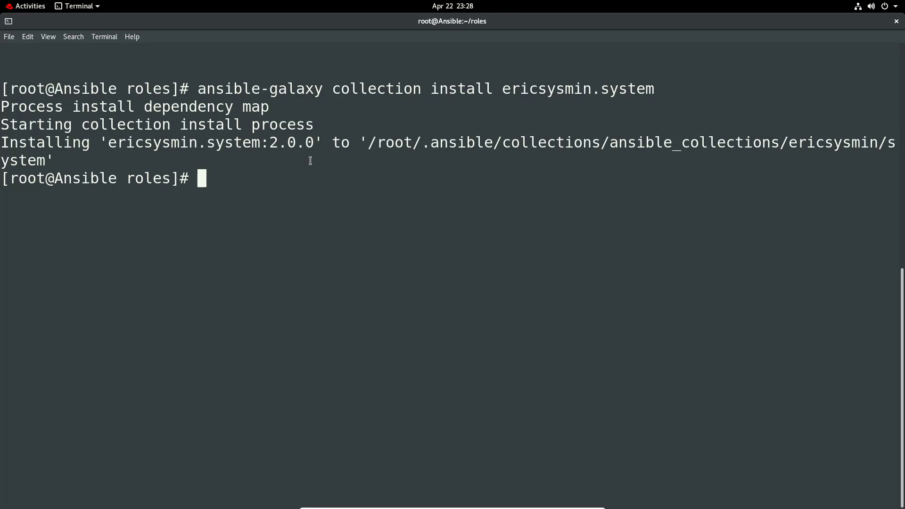
- List the roles directory and copy motd-role.yml to install-chrony.yml
type("ls")
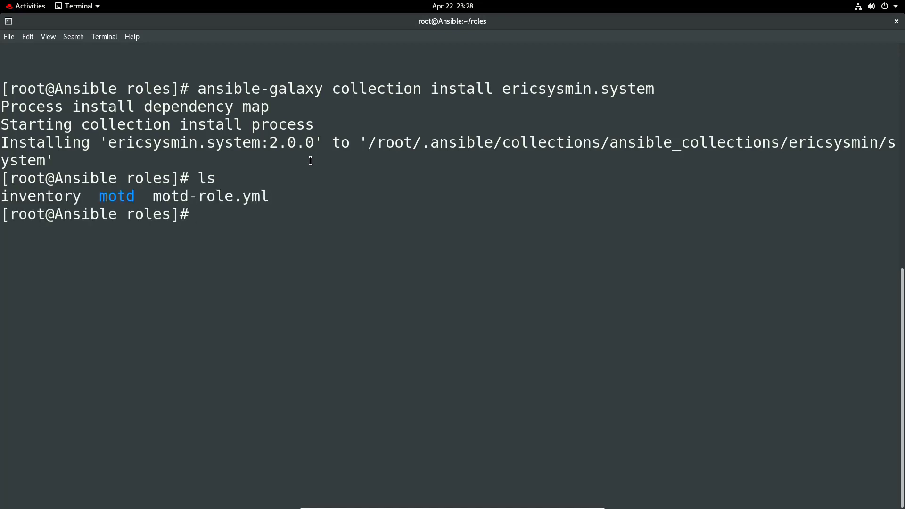
type("cp")
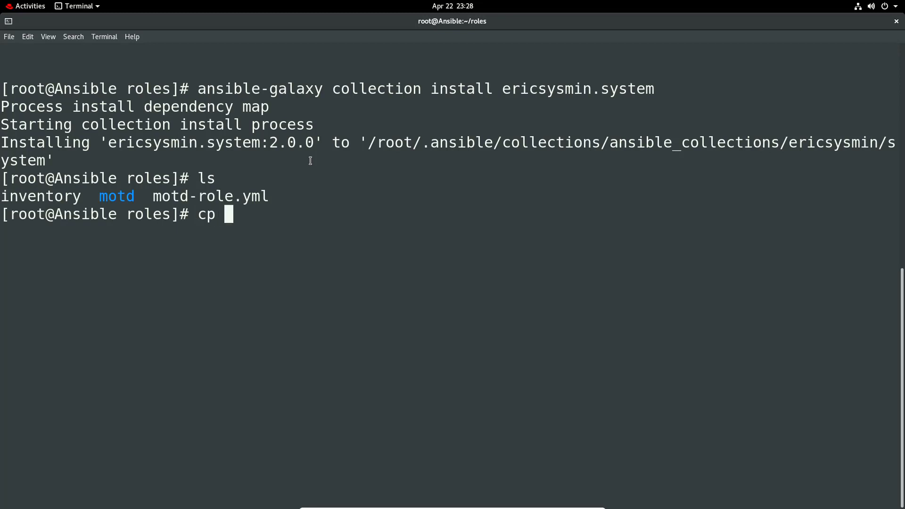
type("motd-role.yml")
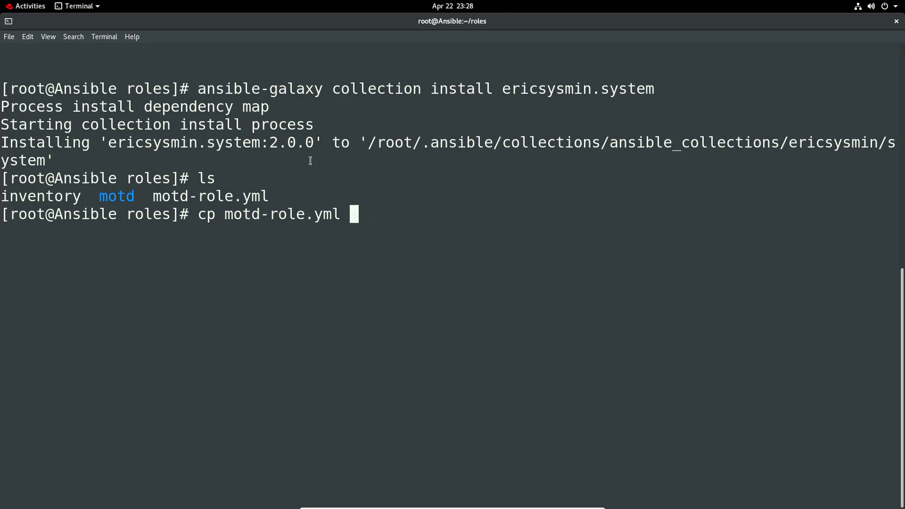
type("install")
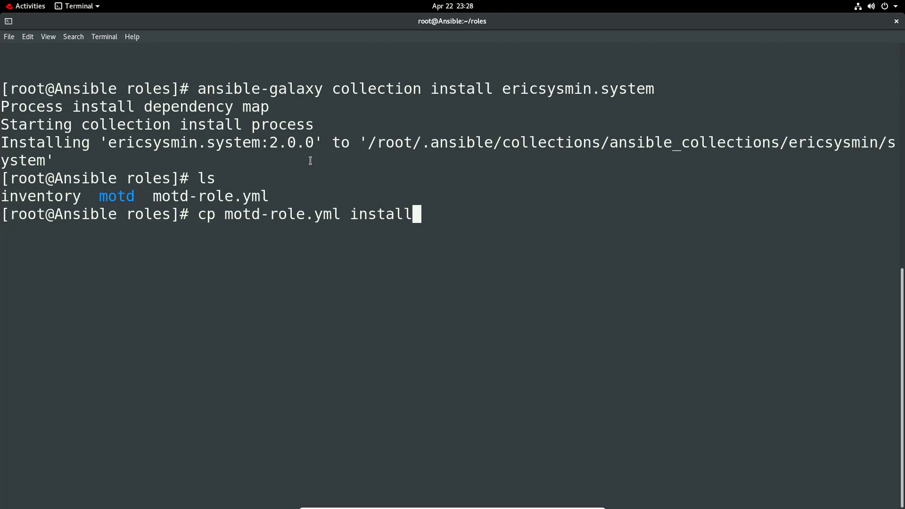
type("-chrony.yml")
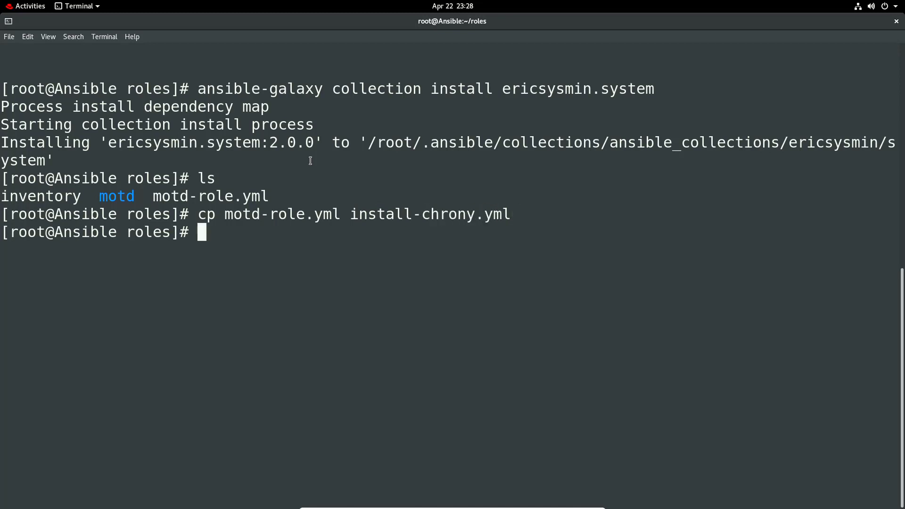
- Start vim on install-chrony.yml
type("vim")
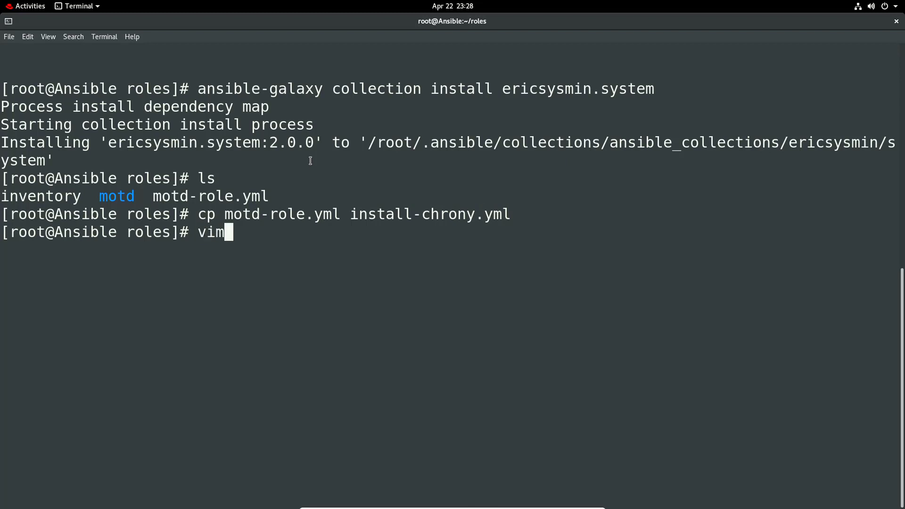
type("install-chrony.yml")
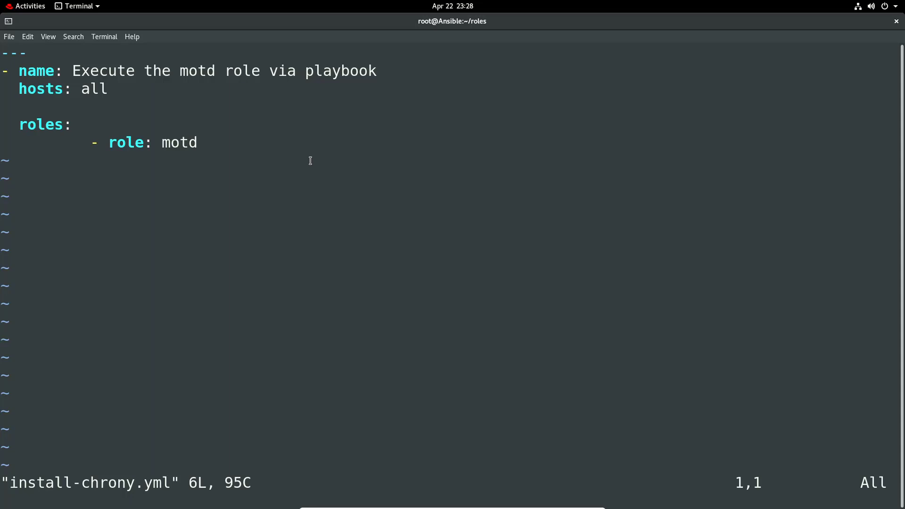
- Rename the play to 'Install Chrony on the client and config ntp'
key("Down")
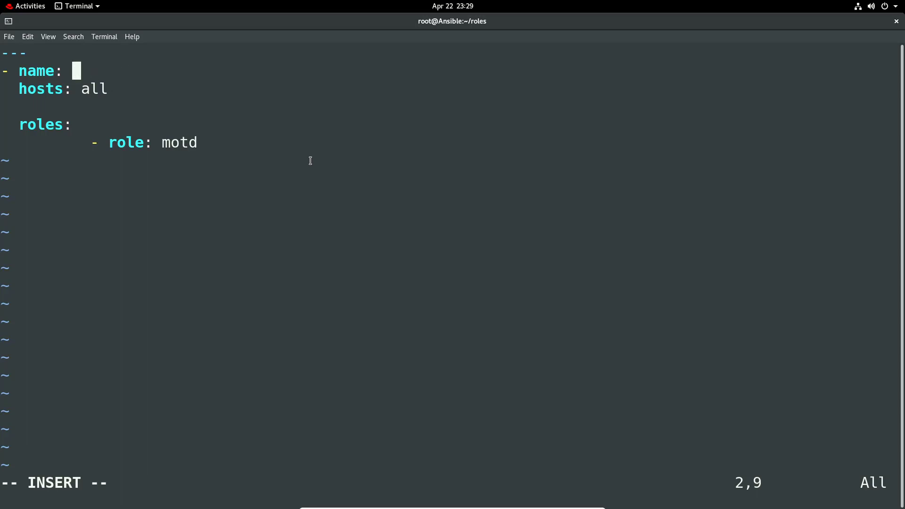
type("install")
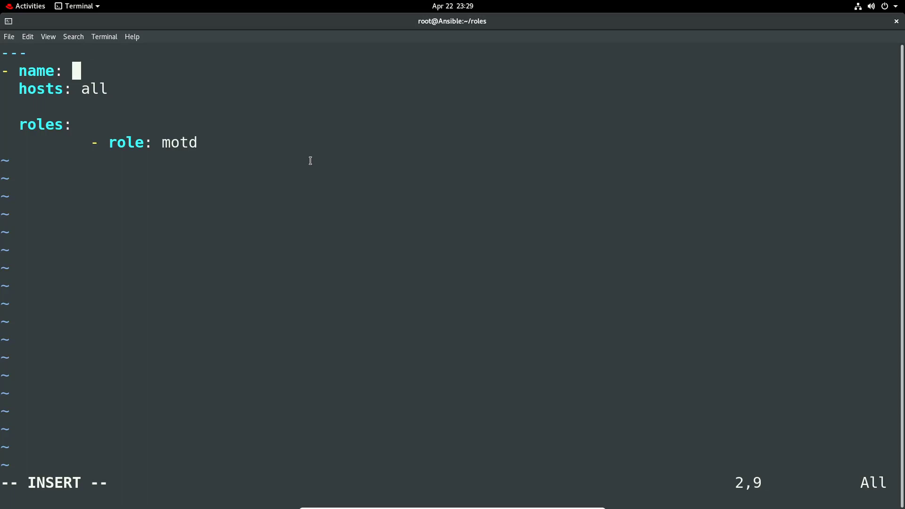
type("Install")
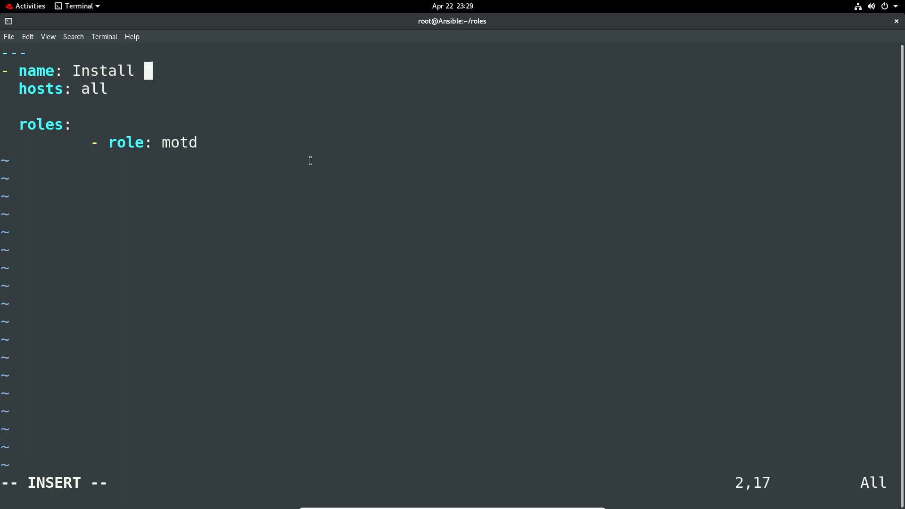
type("Chrony on the client and config nt")
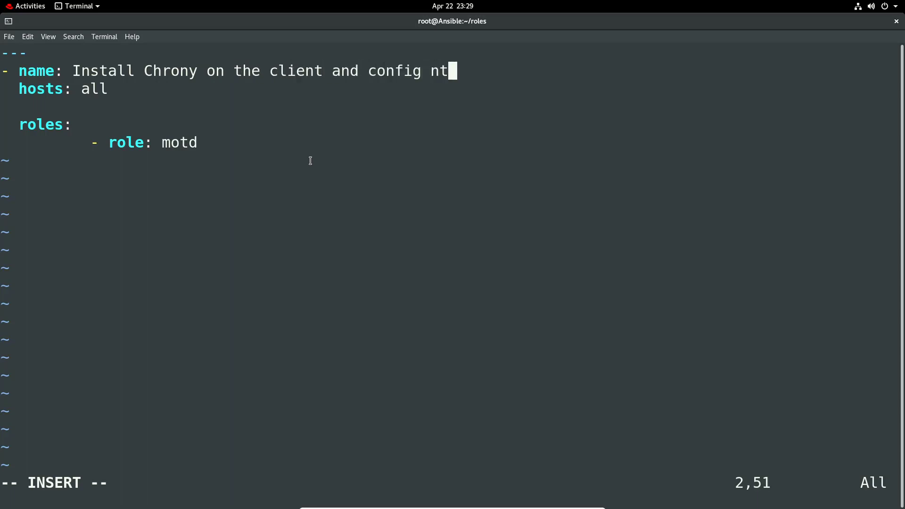
type("p")
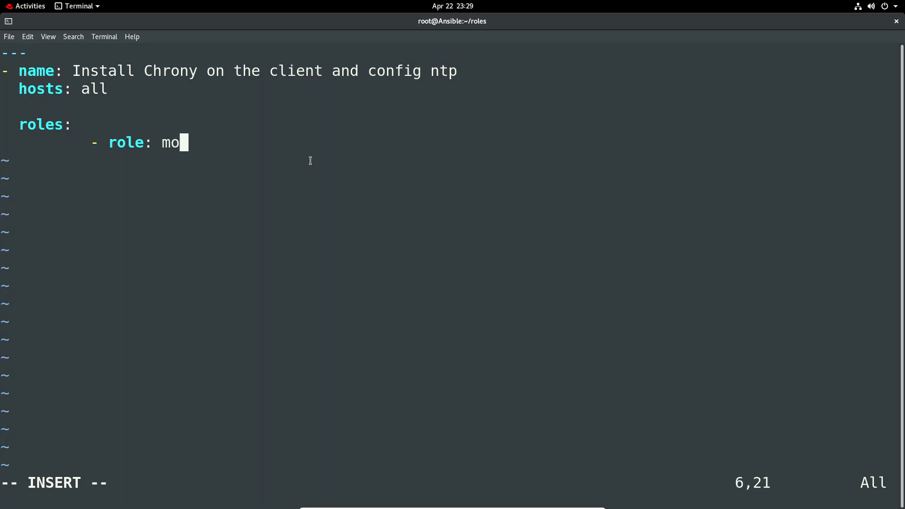
- Erase the motd role value and write ericsysmin.system in its place
key("BackSpace")
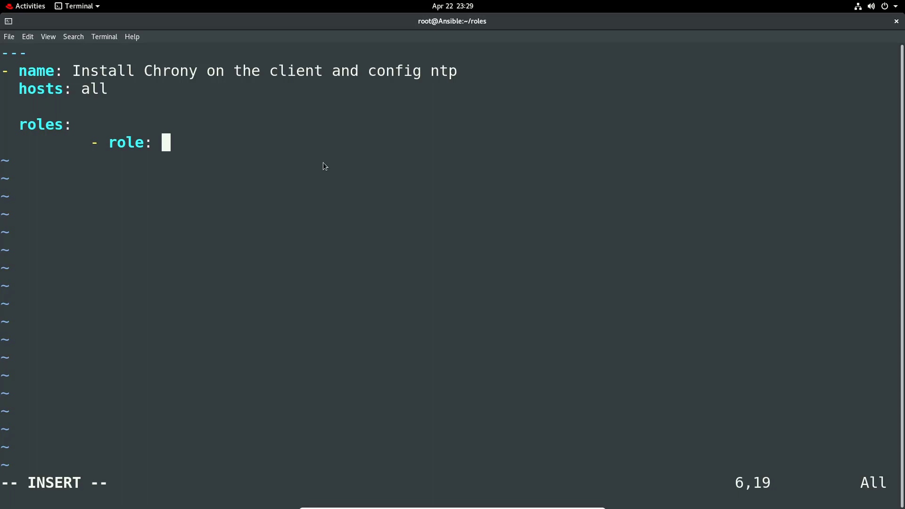
type("ericsysmin.system")
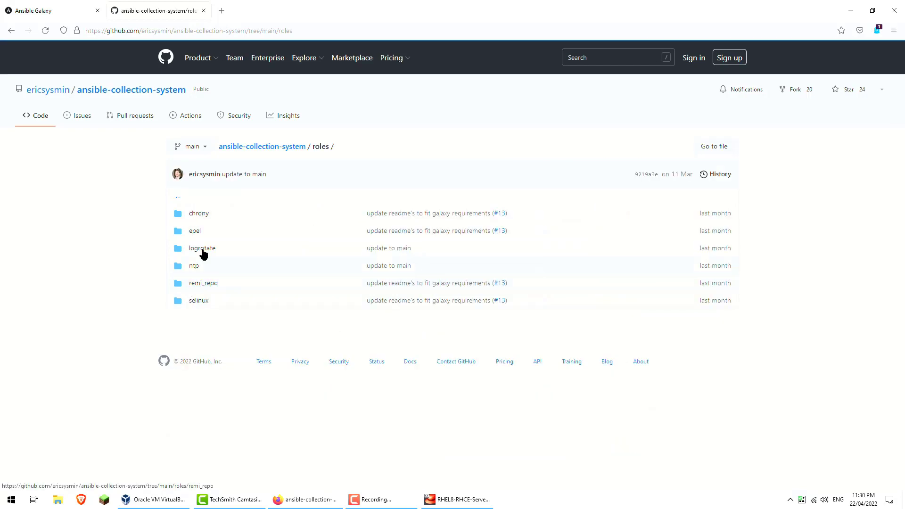
- Copy chrony_config_server from the chrony role's README example and add it under the role in the playbook
left_click(199, 213)
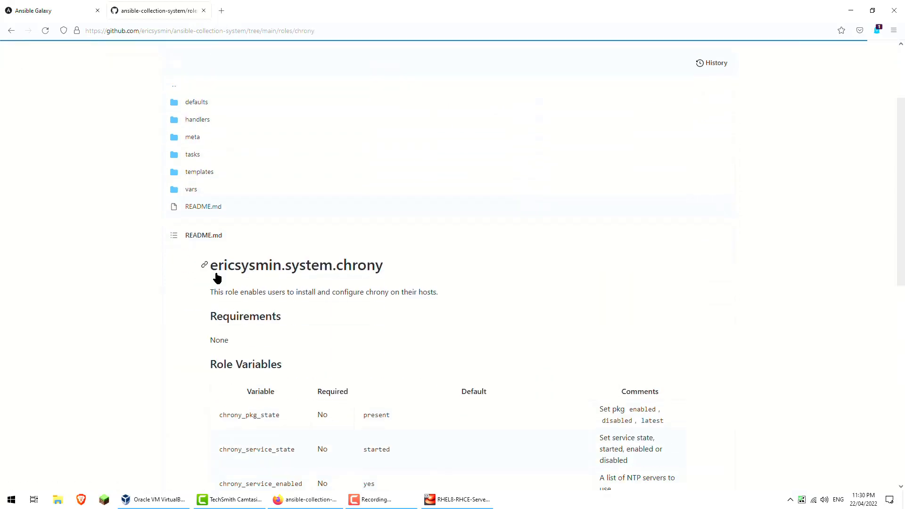
scroll("down", 3)
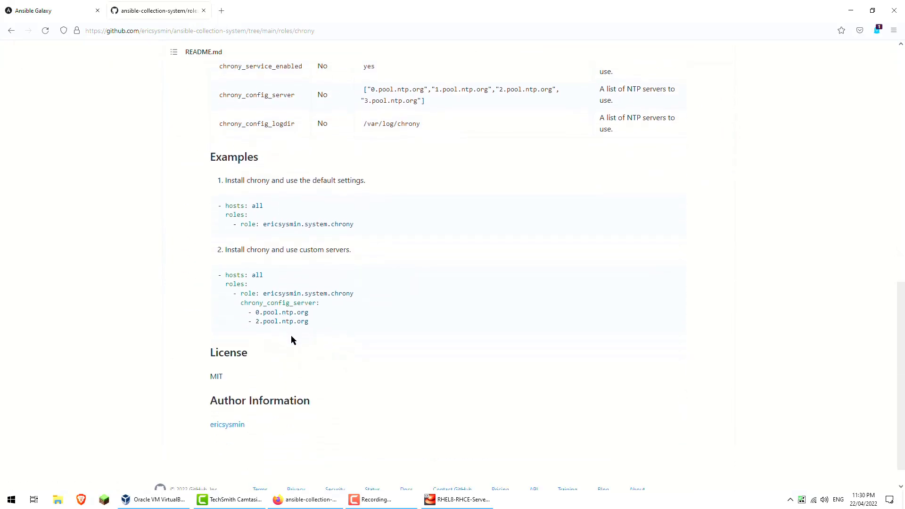
mouse_move(236, 302)
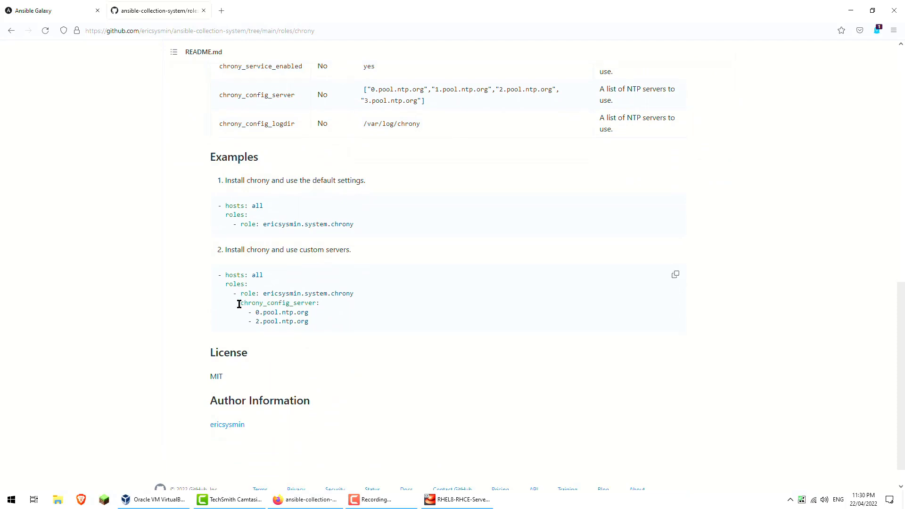
right_click(279, 303)
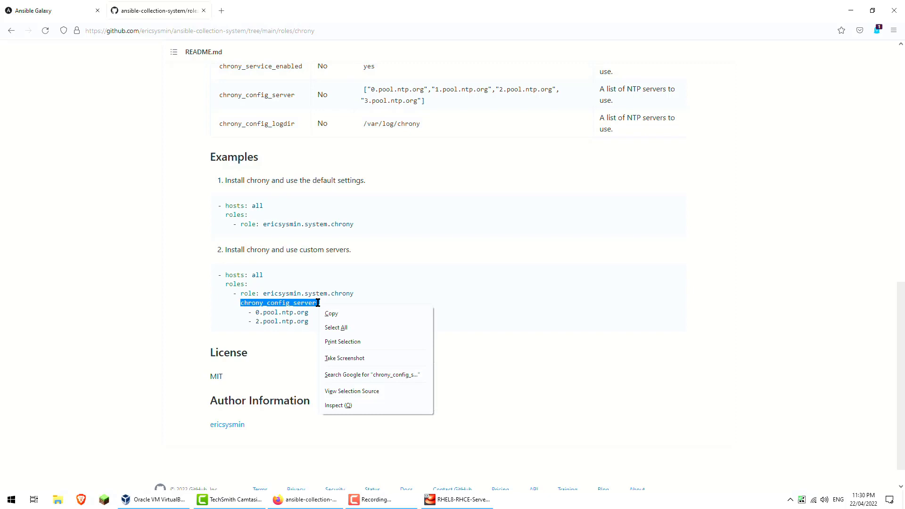
left_click(289, 300)
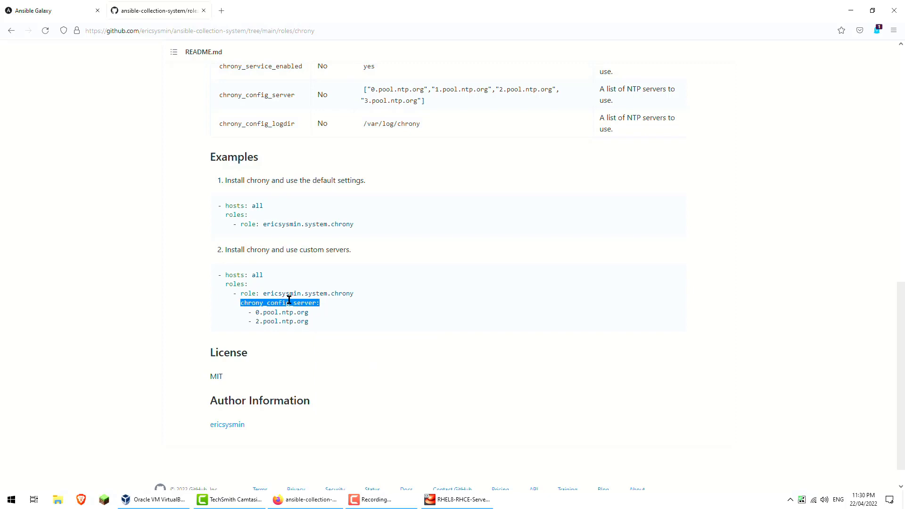
mouse_move(288, 322)
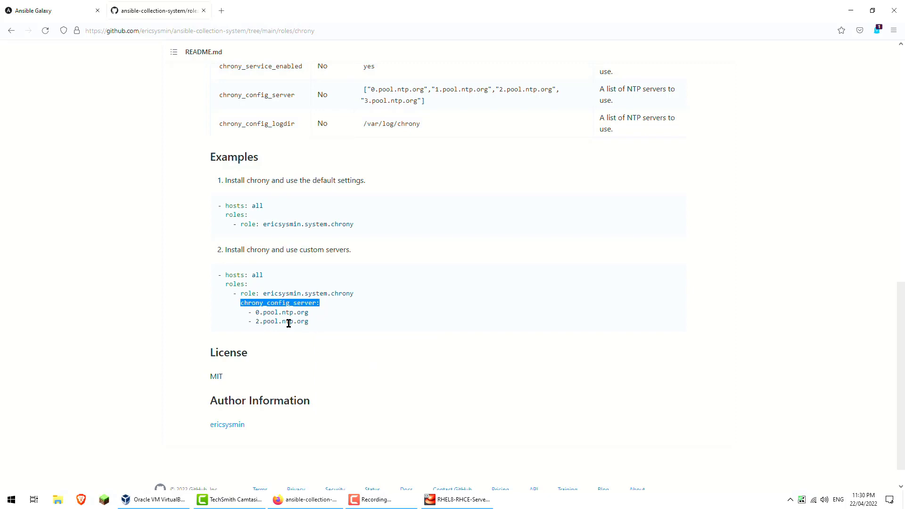
mouse_move(456, 499)
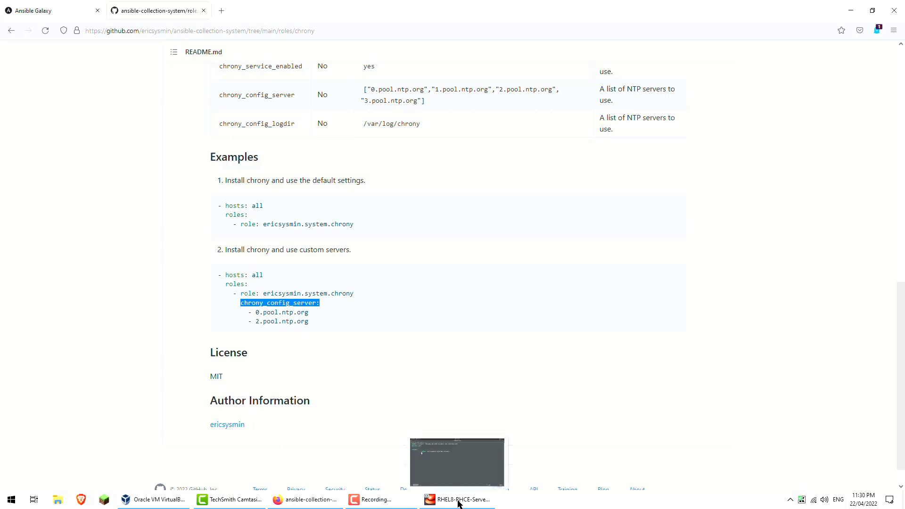
left_click(456, 499)
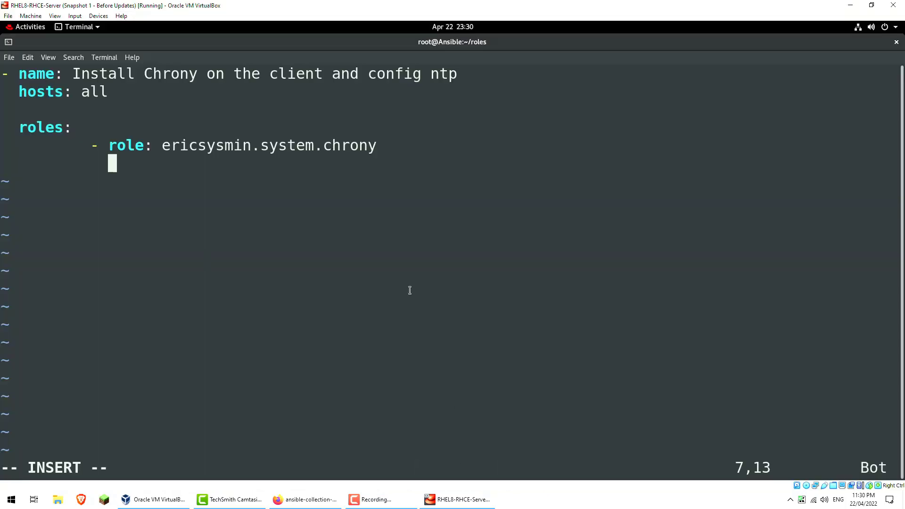
type("i")
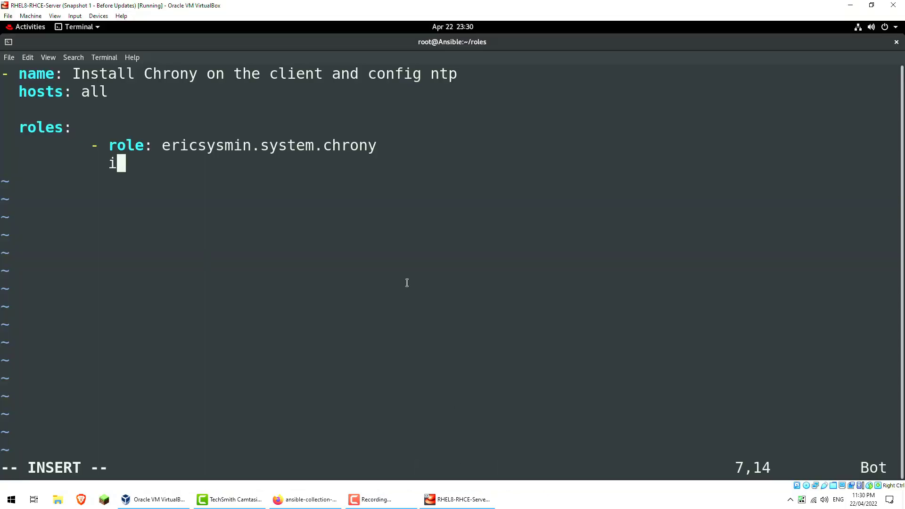
right_click(389, 272)
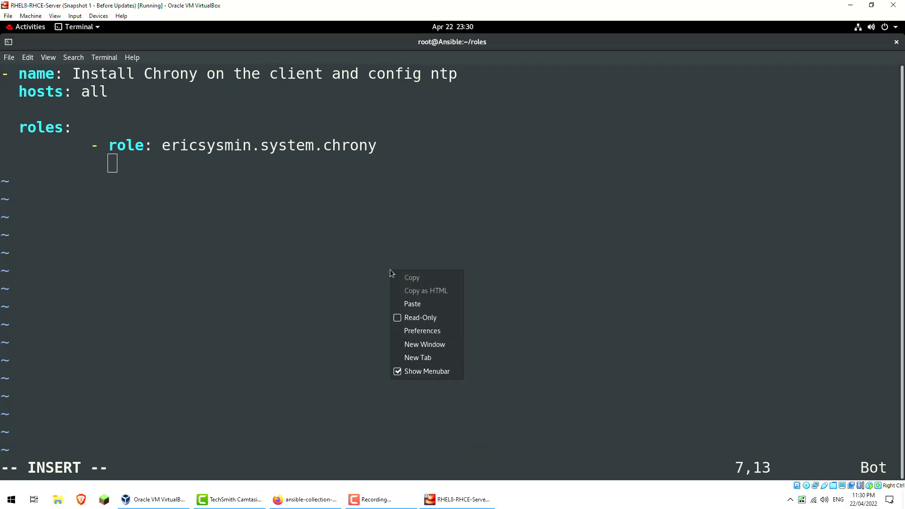
type("chrony_config_server:")
type("-")
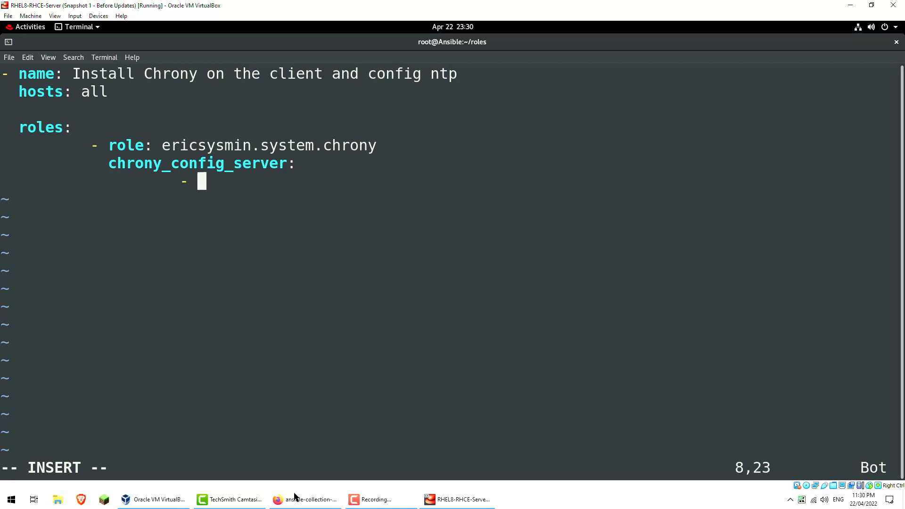
- Add the 0.pool.ntp.org and 2.pool.ntp.org servers to the chrony_config_server list
left_click(304, 499)
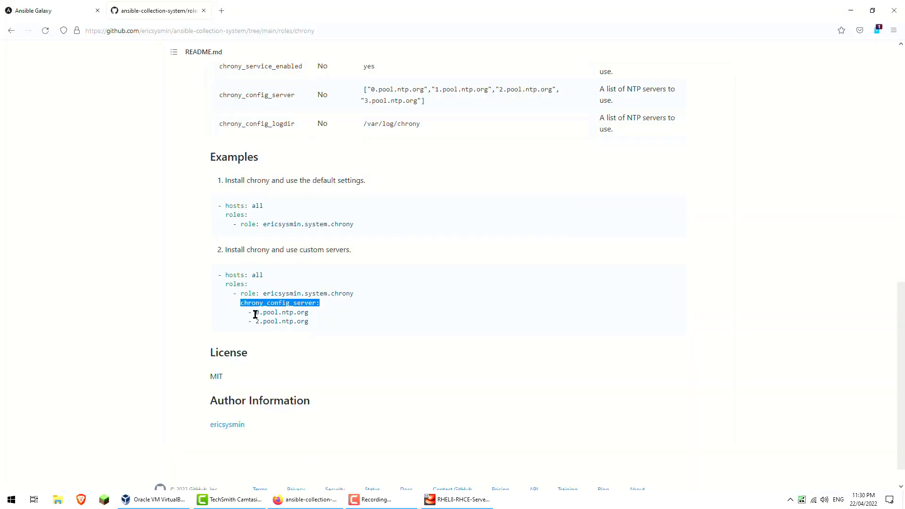
right_click(281, 312)
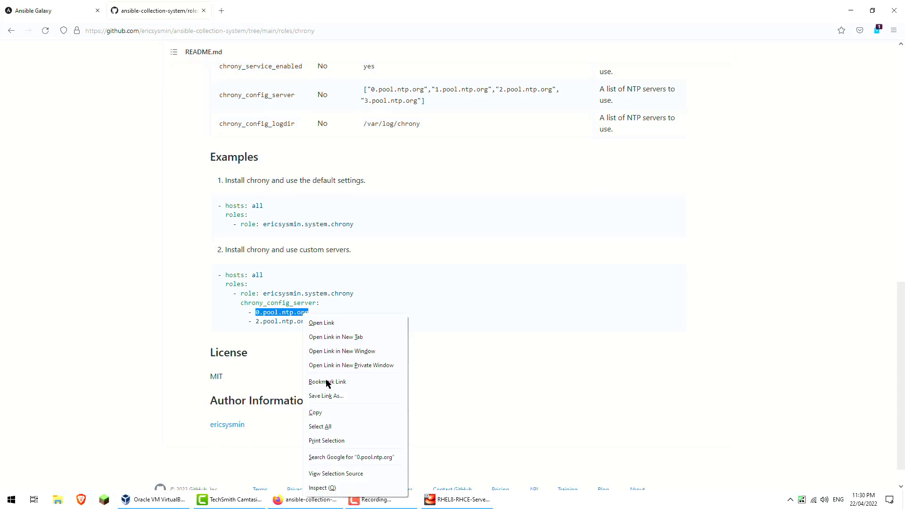
left_click(456, 500)
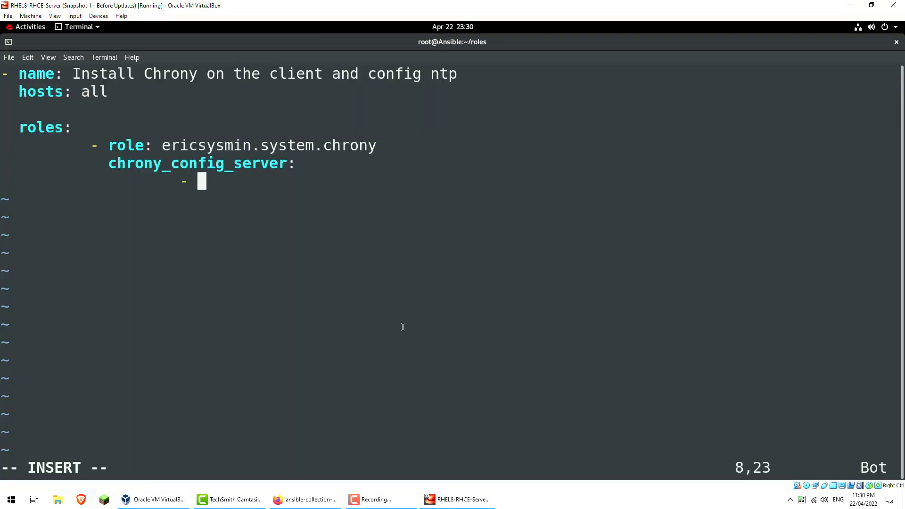
right_click(402, 330)
type("- 2.pool")
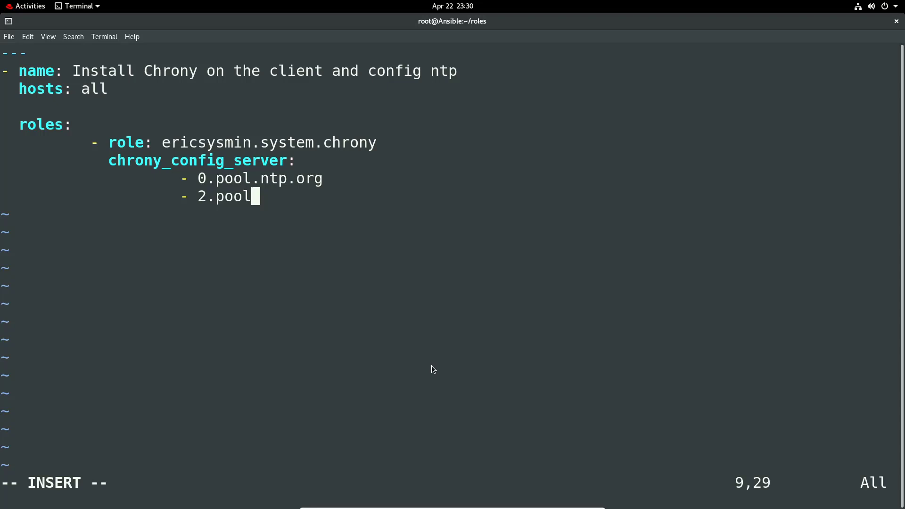
type(".ntg.or")
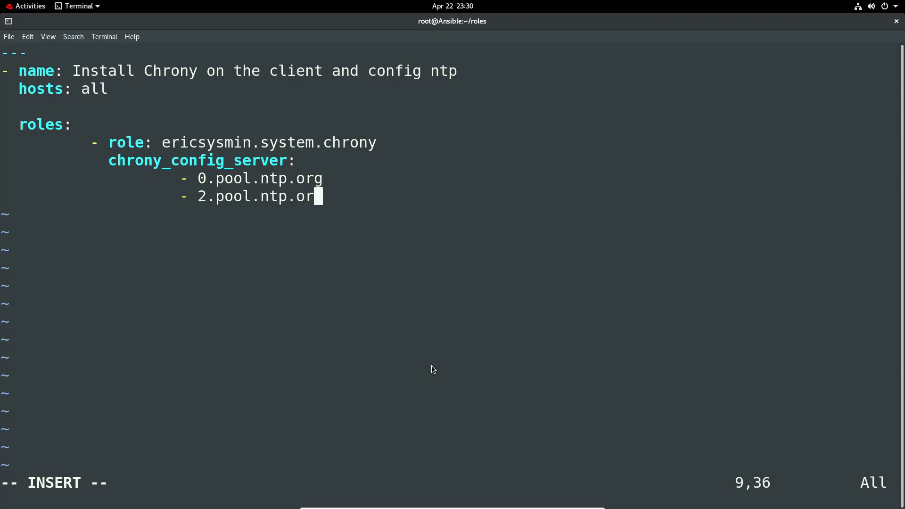
type("g")
type("ansi")
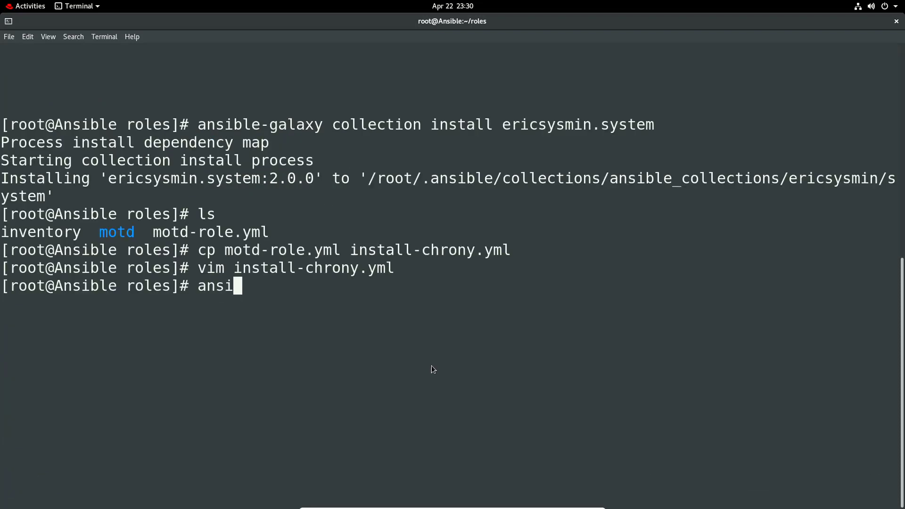
- Begin the ansible-playbook command, then clear the terminal to start over
type("ble-playbook")
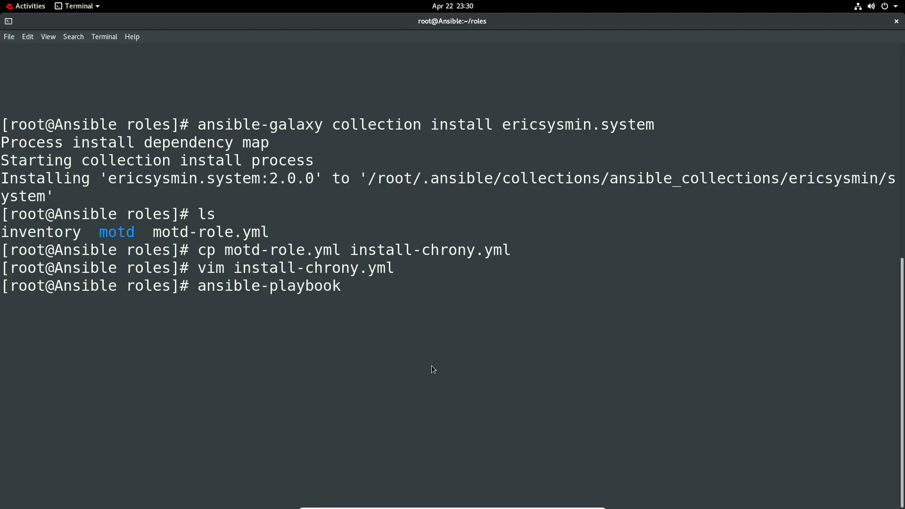
type("-i inventory")
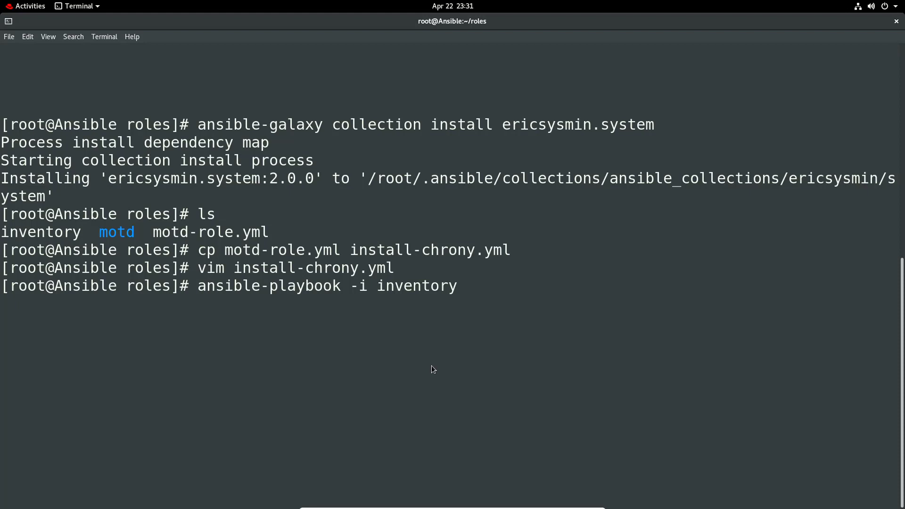
type("i")
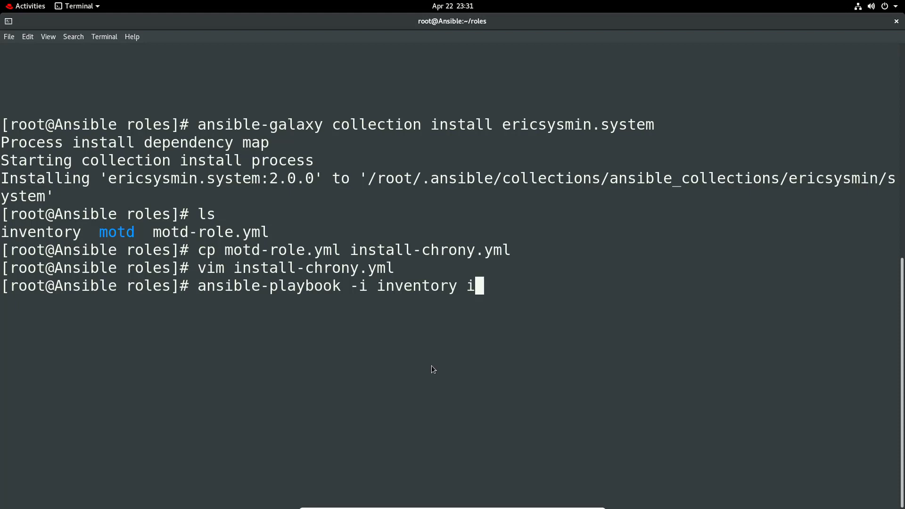
type("clear")
type("ansible")
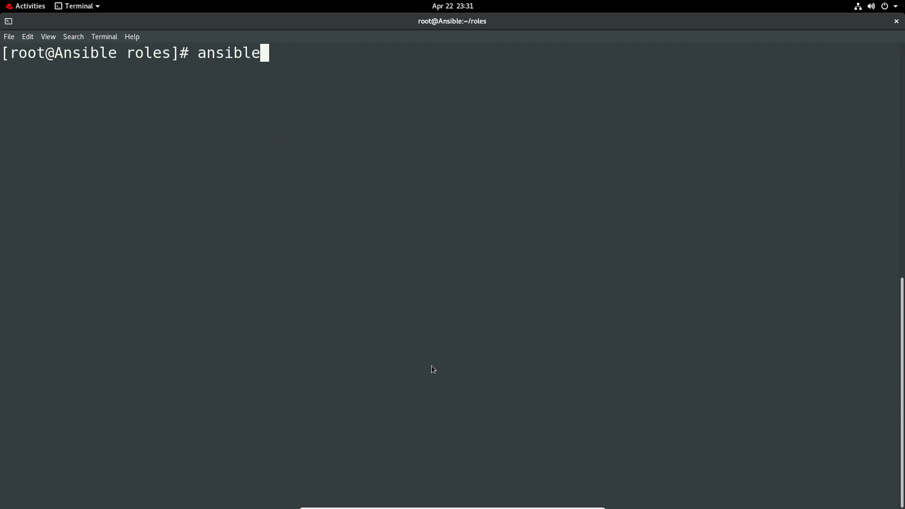
- Run 'ansible-playbook -i inventory install-chrony.yml' and review the PLAY RECAP (ok=8, changed=2)
type("-playbook -i")
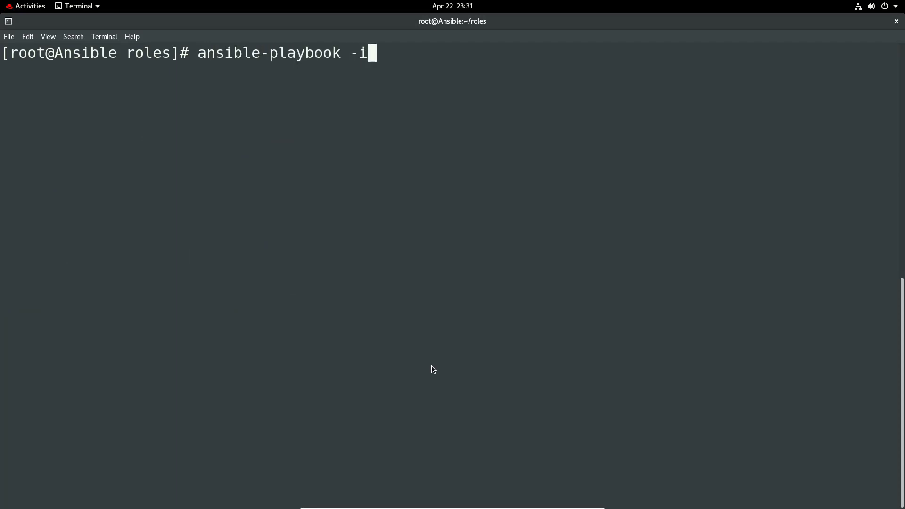
type("inv")
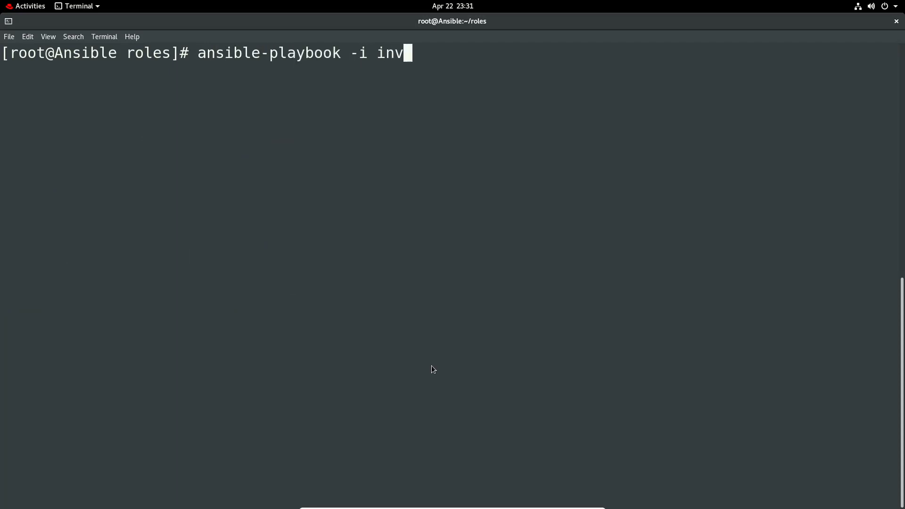
type("entory")
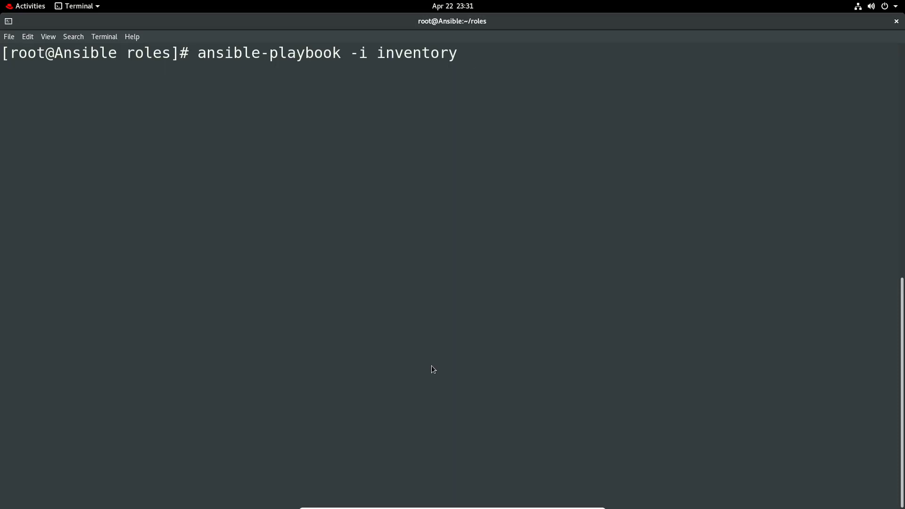
type("install-chrony.yml")
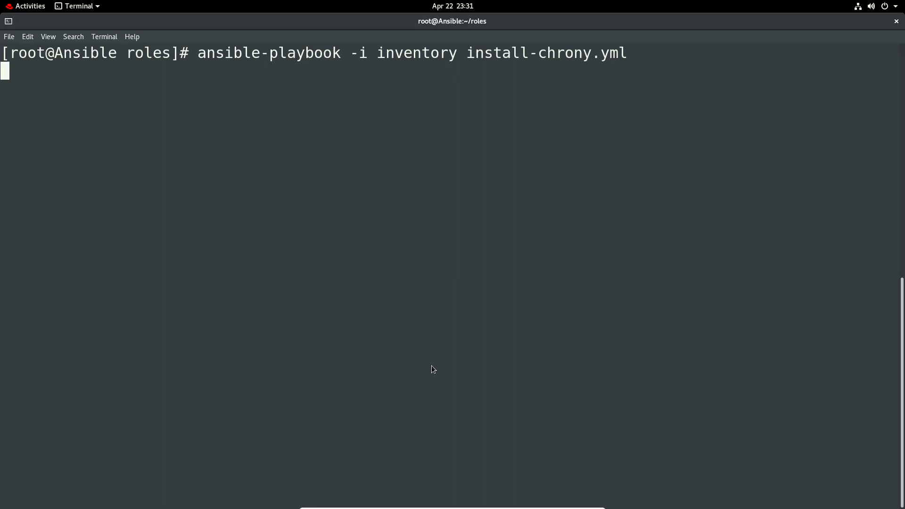
key("Return")
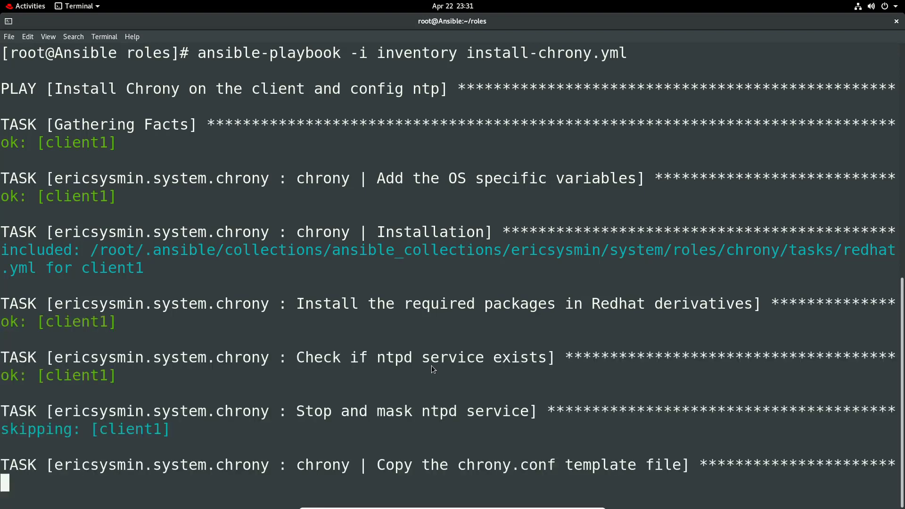
scroll("down", 3)
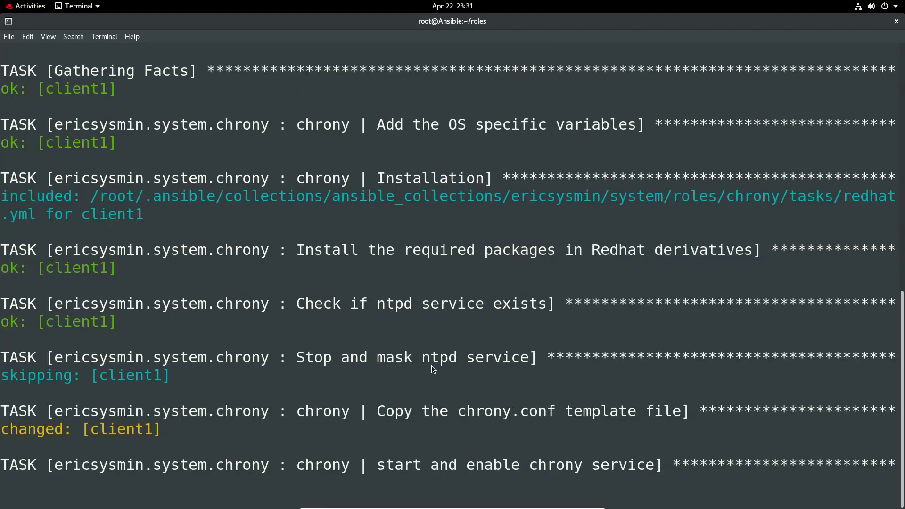
scroll("down", 3)
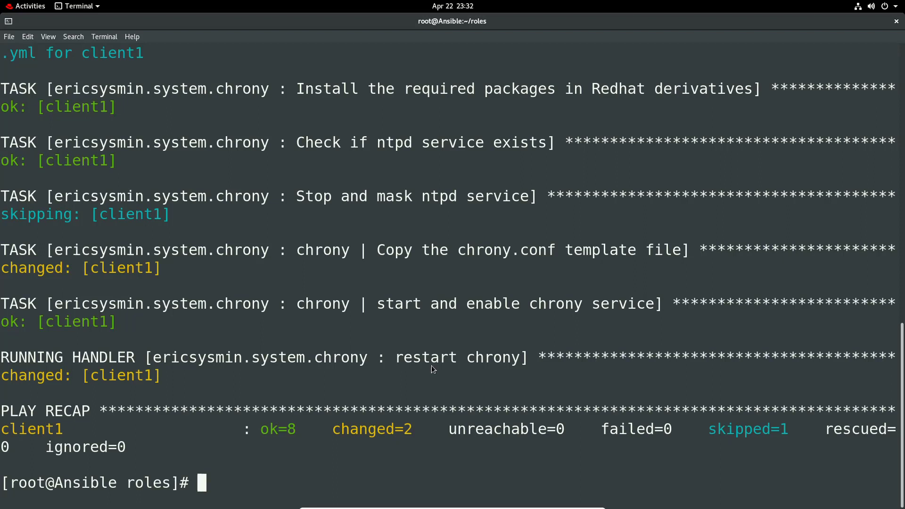
type("clea")
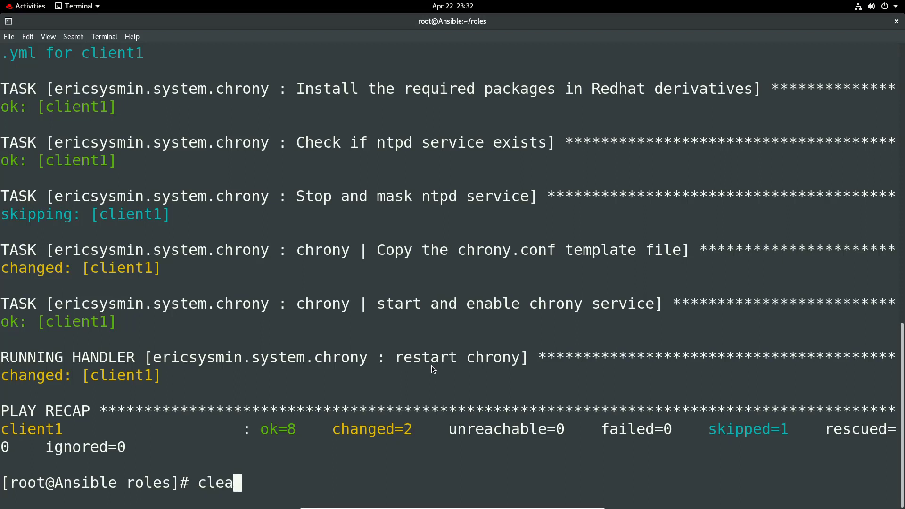
- SSH into Client1 at 10.0.2.8 and query systemctl status chronyd.service
key("Return")
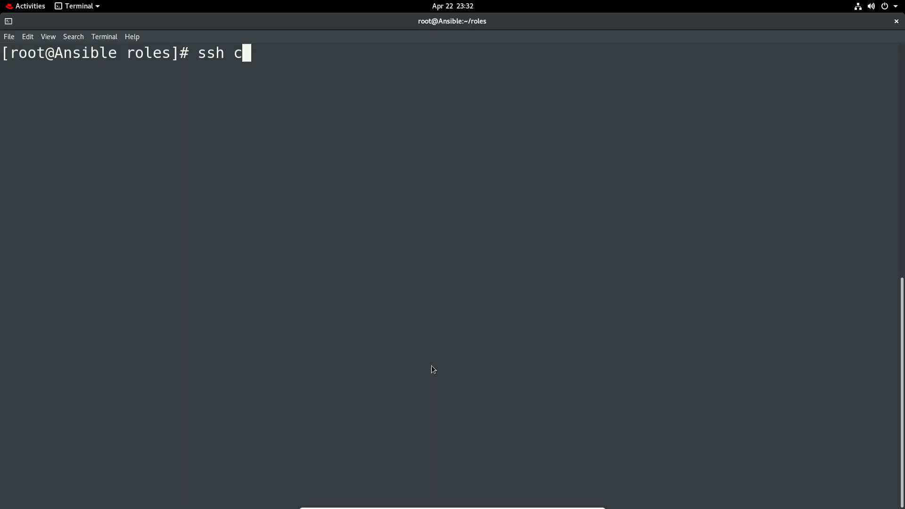
type("10.0.2.8")
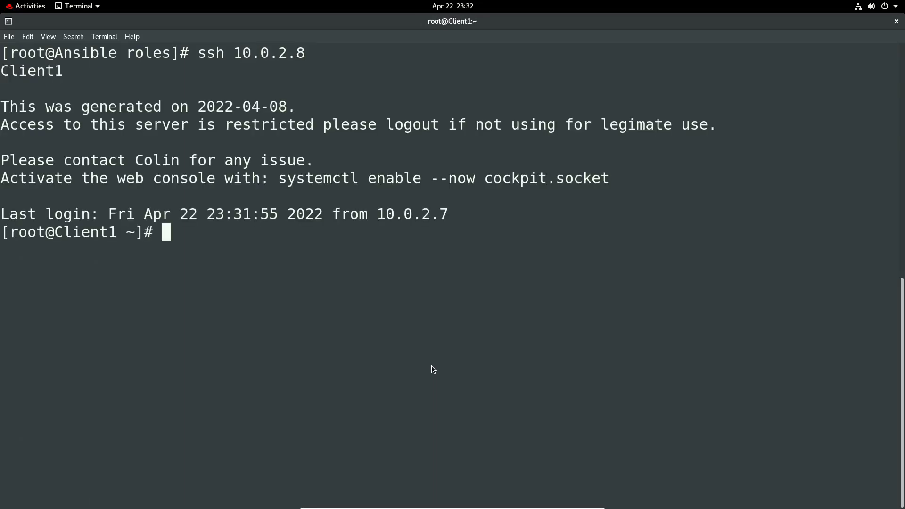
type("system")
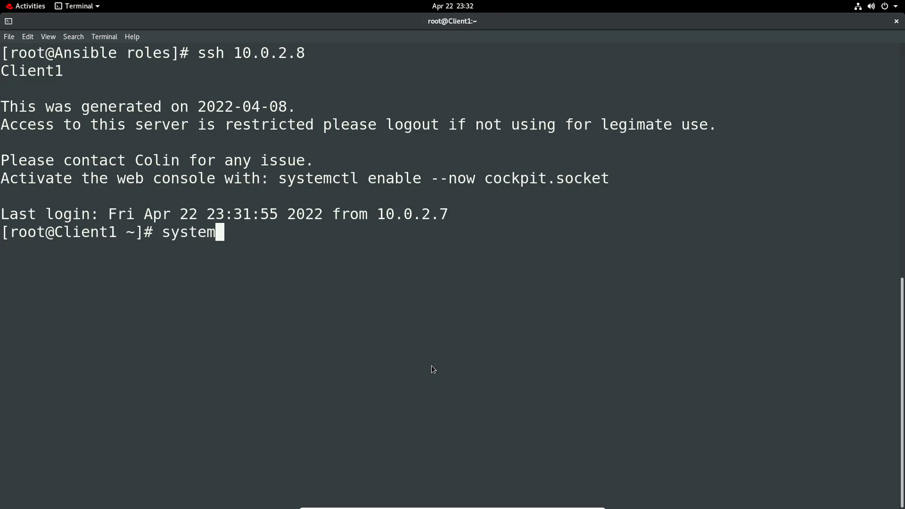
type("ctl c")
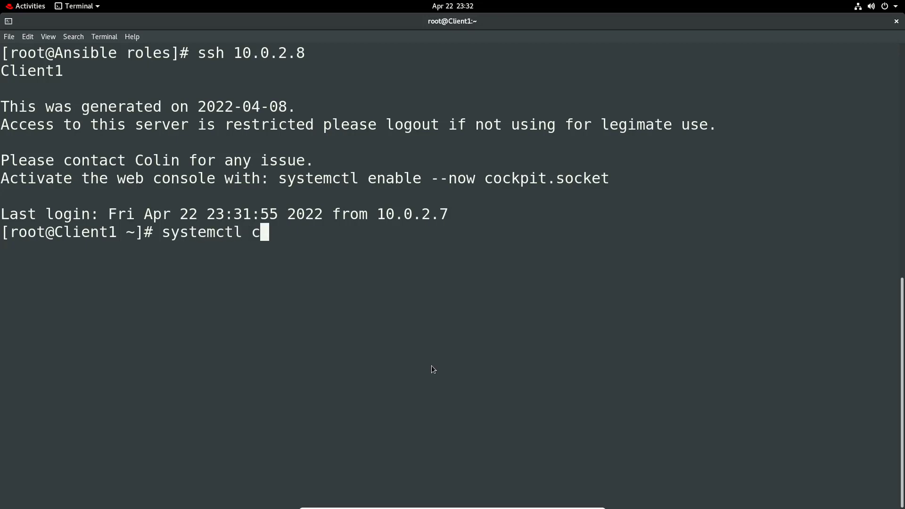
type("hronyd.service")
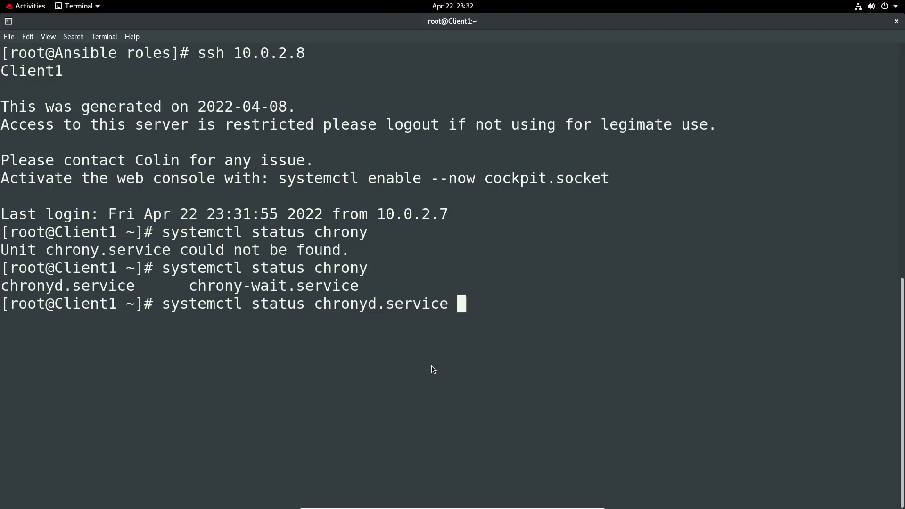
key("Return")
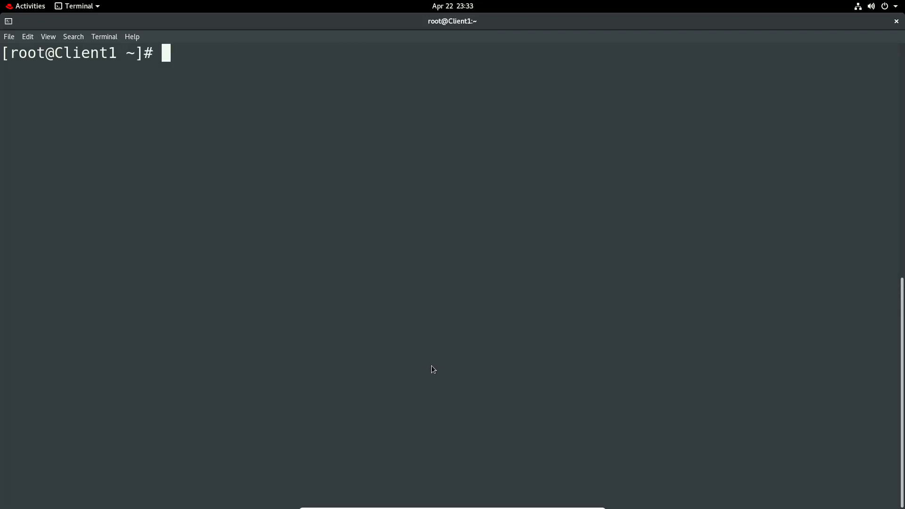
- Run chronyc tracking to confirm sync to the stratum 3 telesmart.co.nz source, leap status Normal
type("chron")
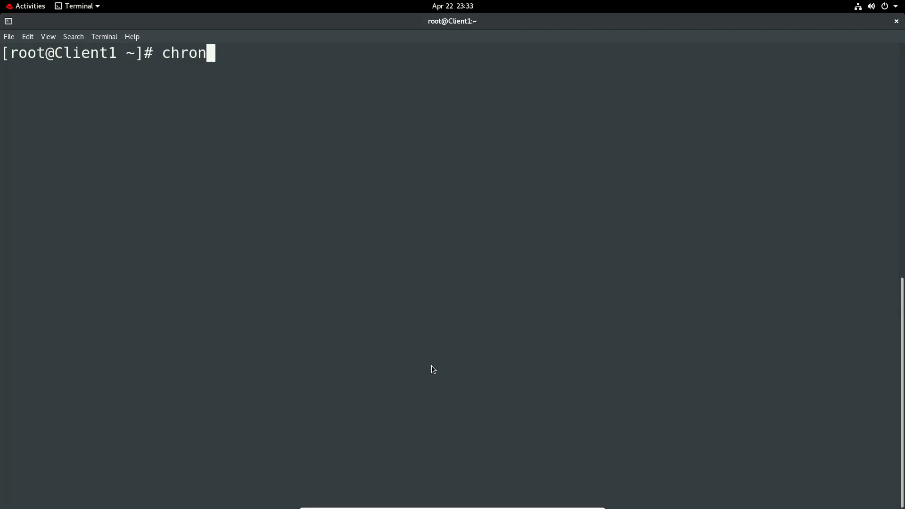
type("yc tr")
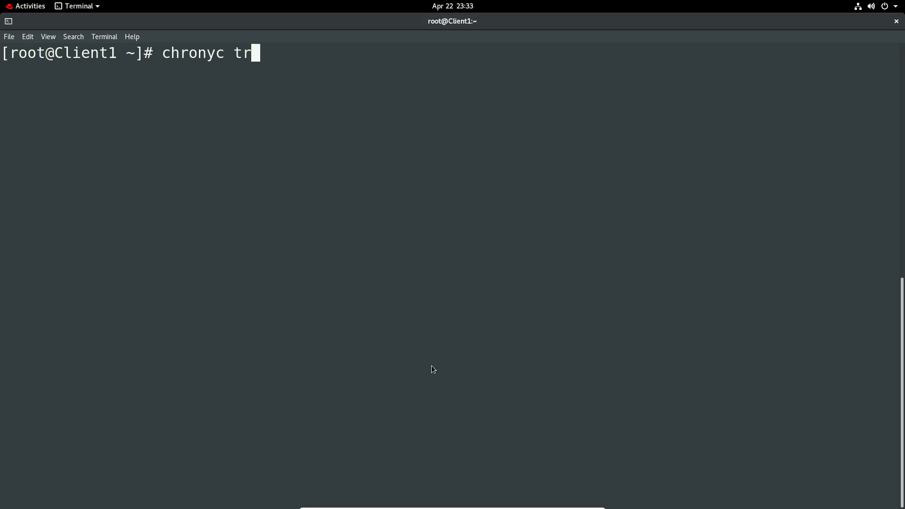
type("acking")
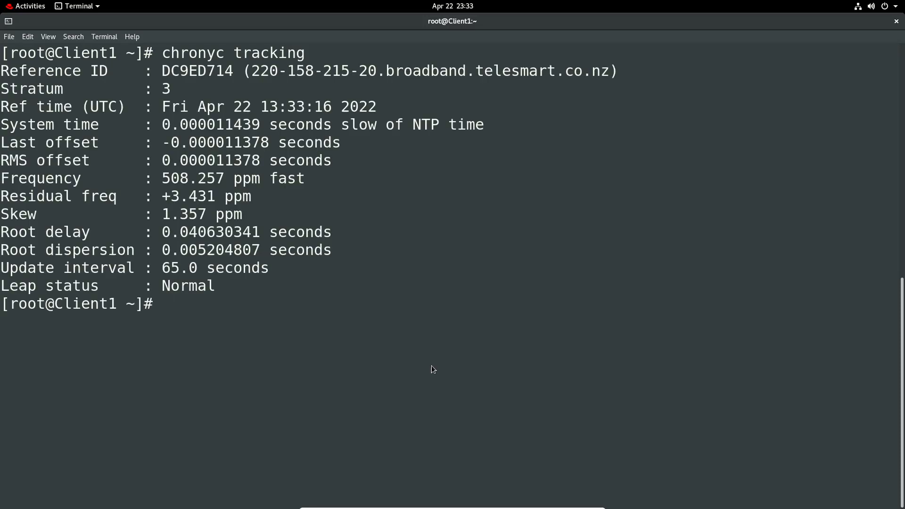
mouse_move(416, 281)
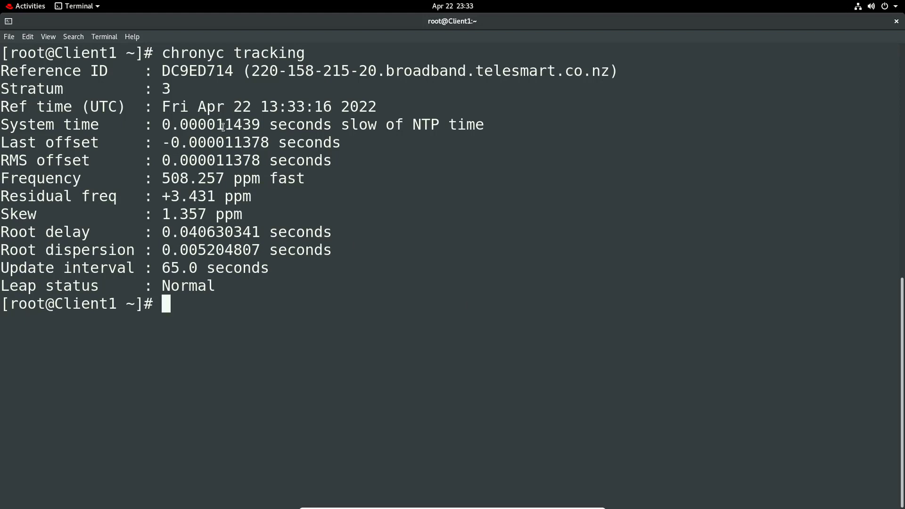
mouse_move(426, 74)
type("vi /etc/chrony.conf")
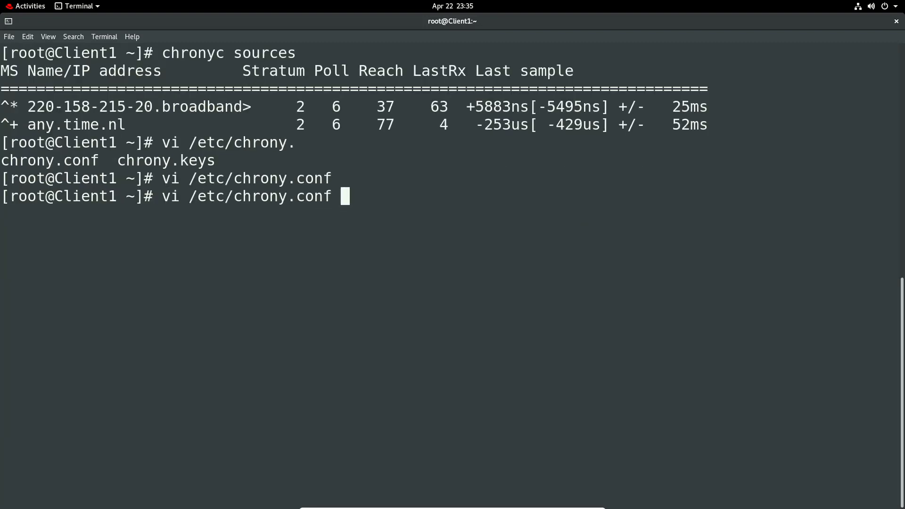
- Review /etc/chrony.conf in vi showing the two pool.ntp.org servers, quit, and exit the SSH session
key("Return")
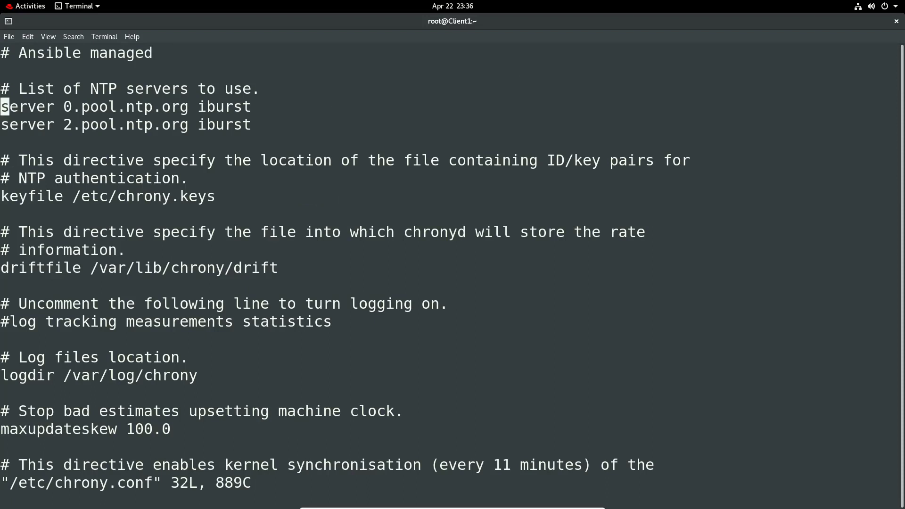
mouse_move(56, 153)
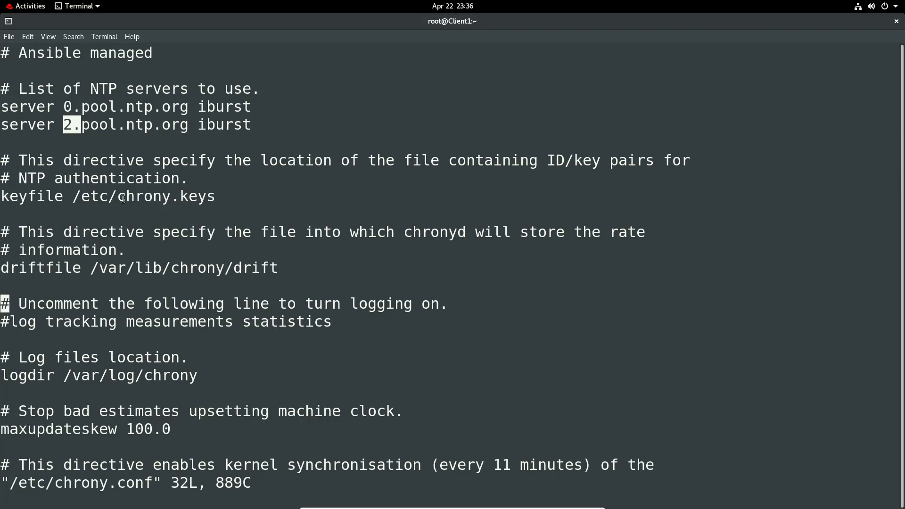
type(":q")
type("e")
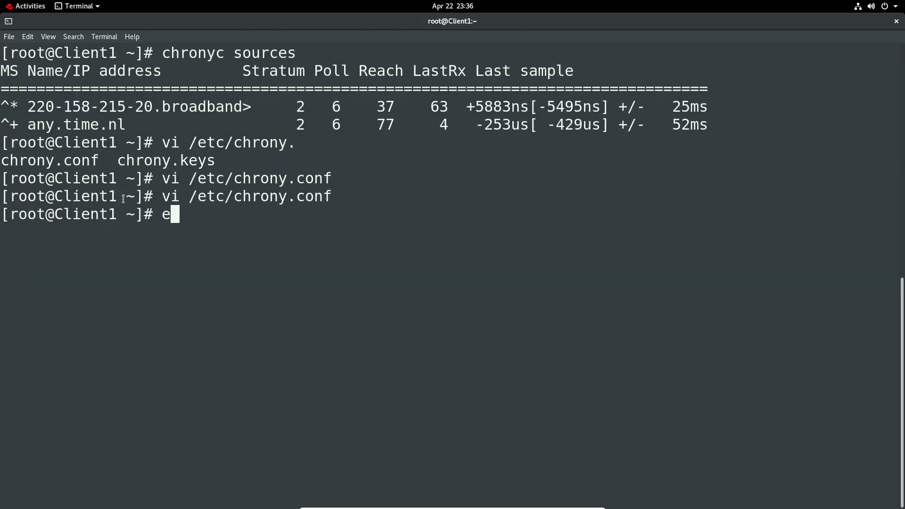
type("xit")
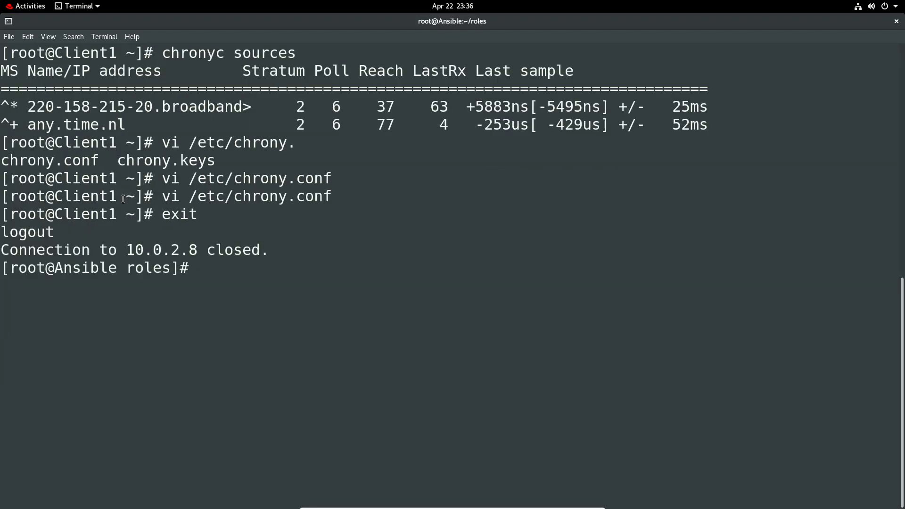